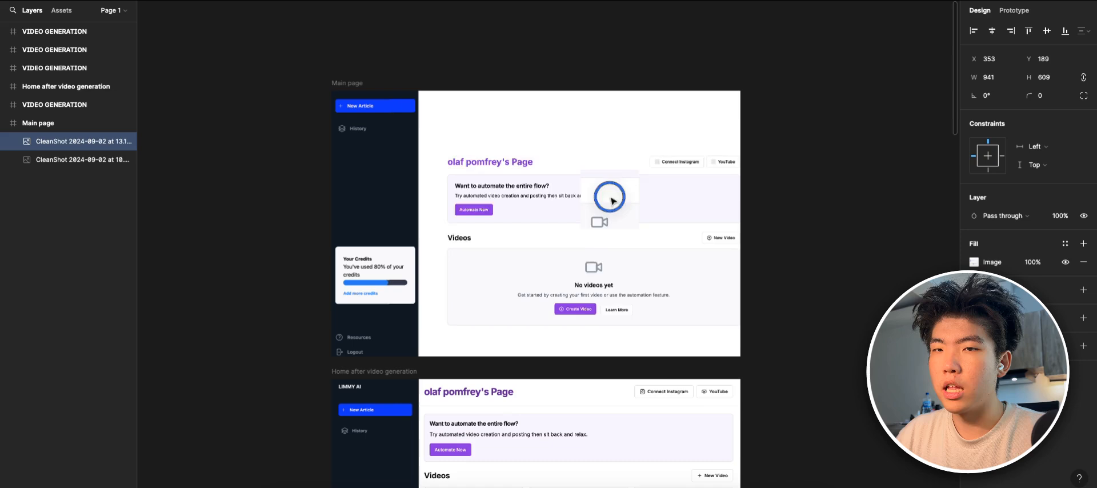
Drag the CleanShot screenshot layer to the top of the Main page frame.
drag(609, 196, 590, 196)
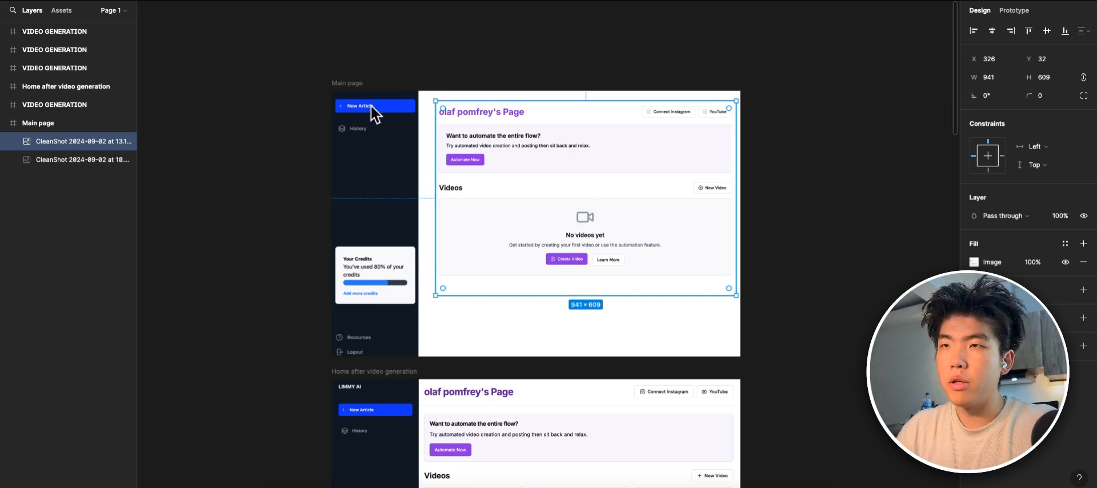
scroll(down, 3)
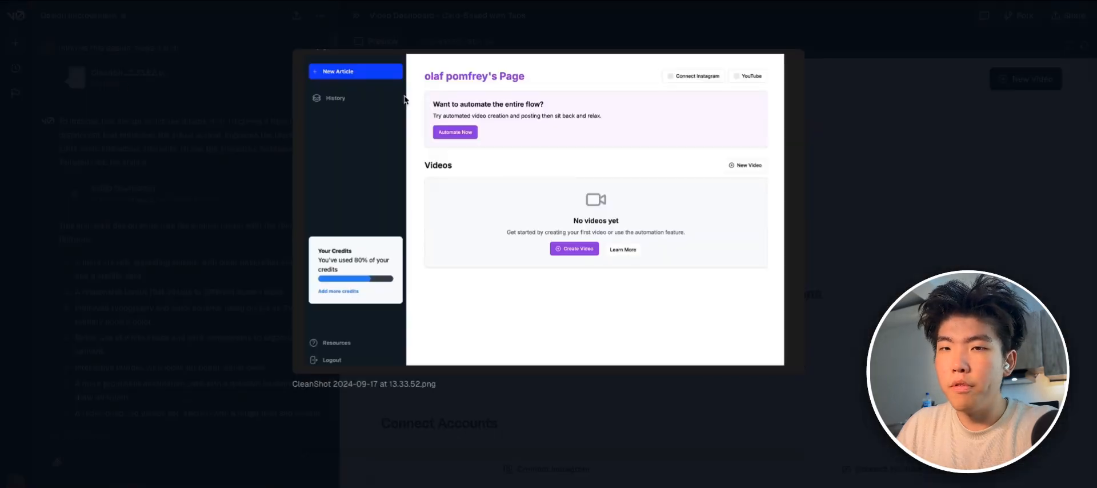
mouse_move(444, 185)
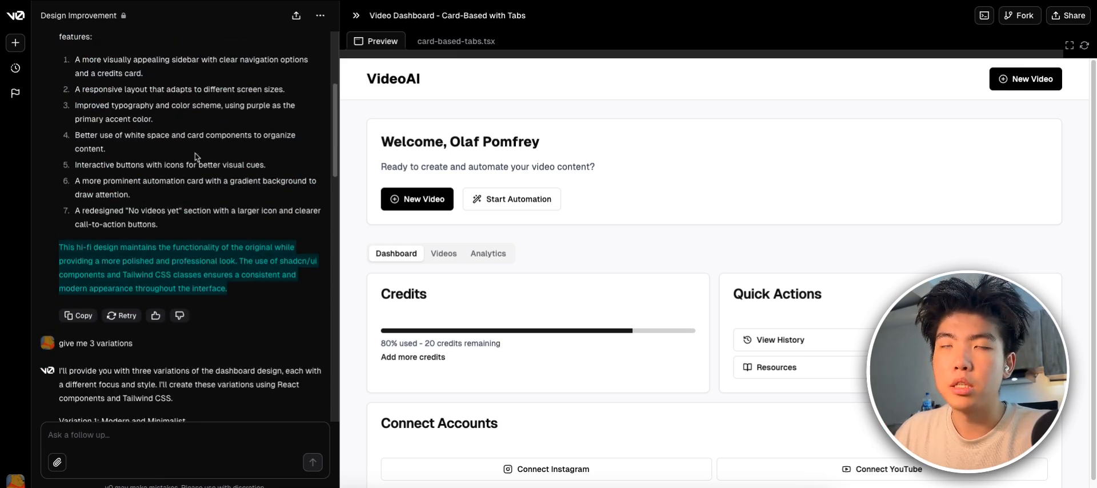
Preview the Modern Minimalist, Dark Mode and Colorful and Playful dashboard variations in turn.
scroll(down, 3)
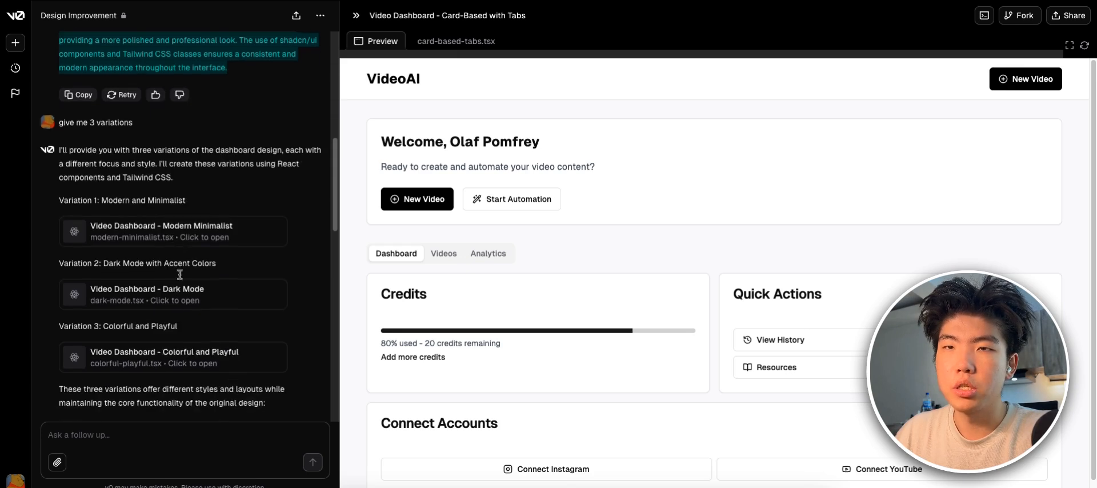
click(173, 230)
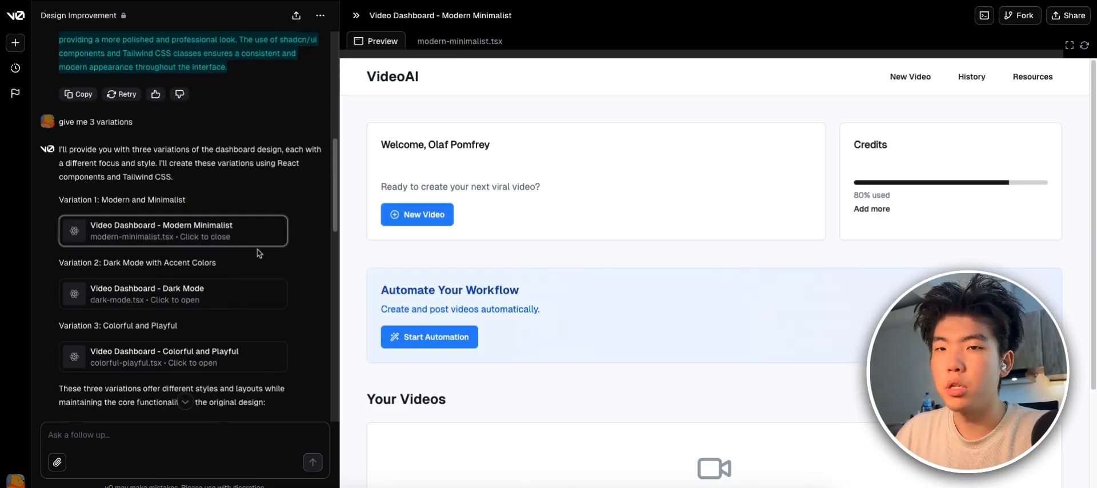
click(173, 294)
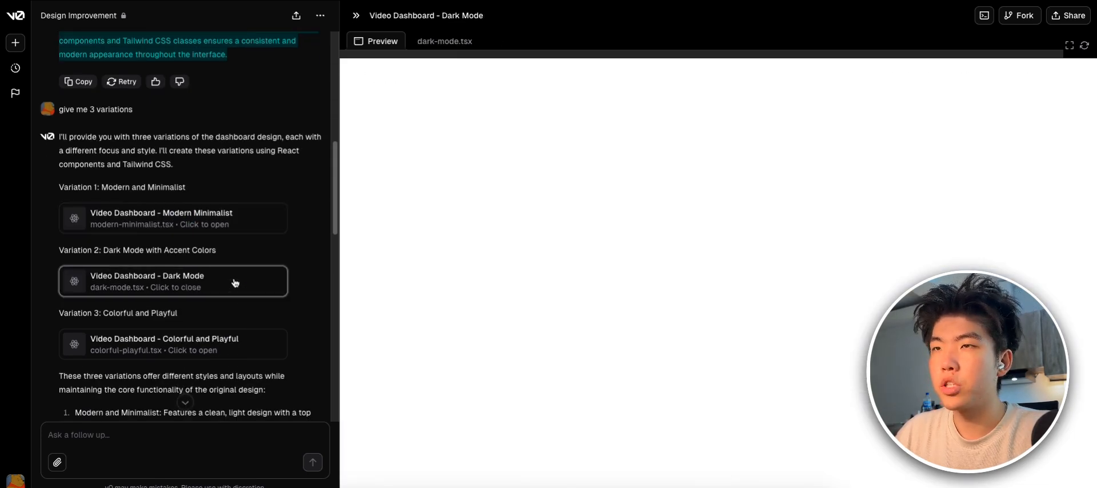
click(173, 344)
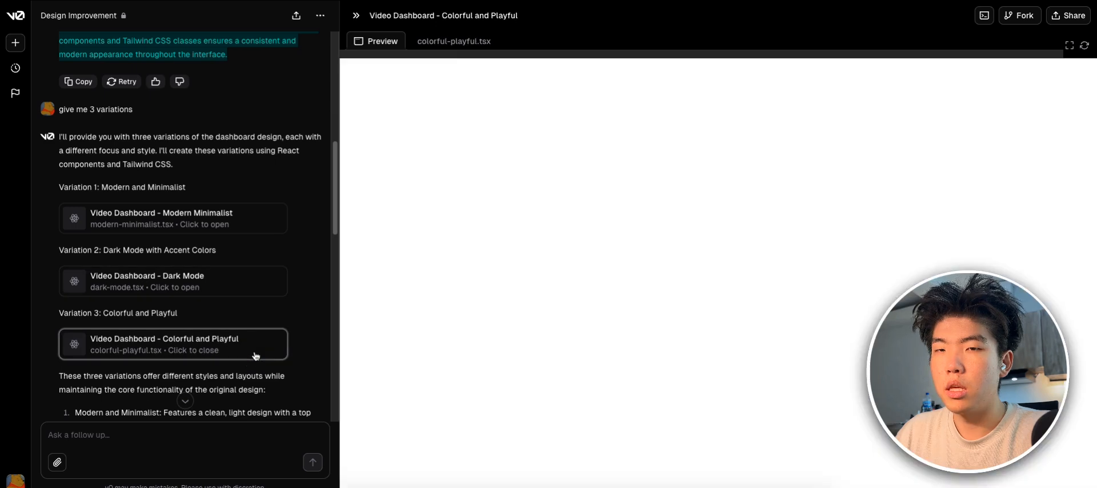
click(172, 344)
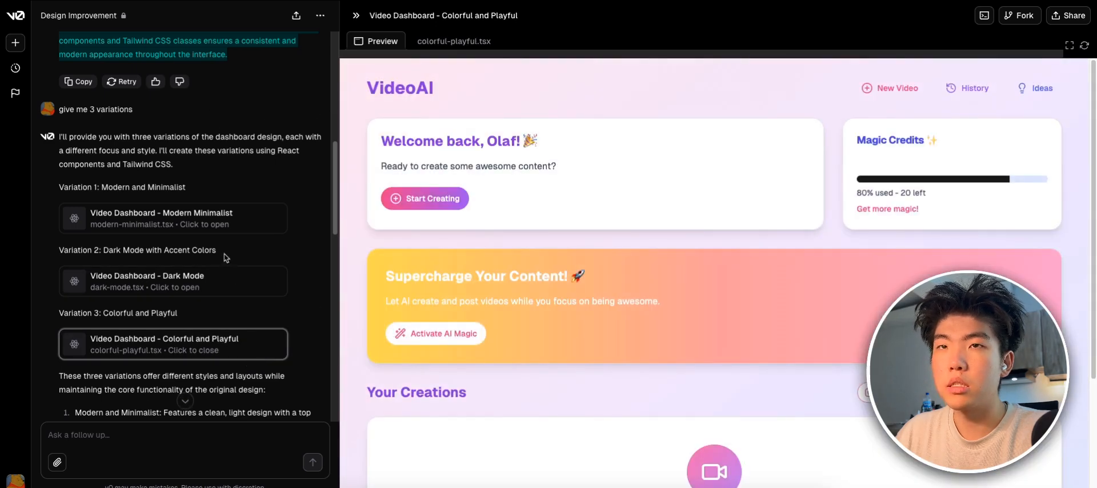
scroll(down, 3)
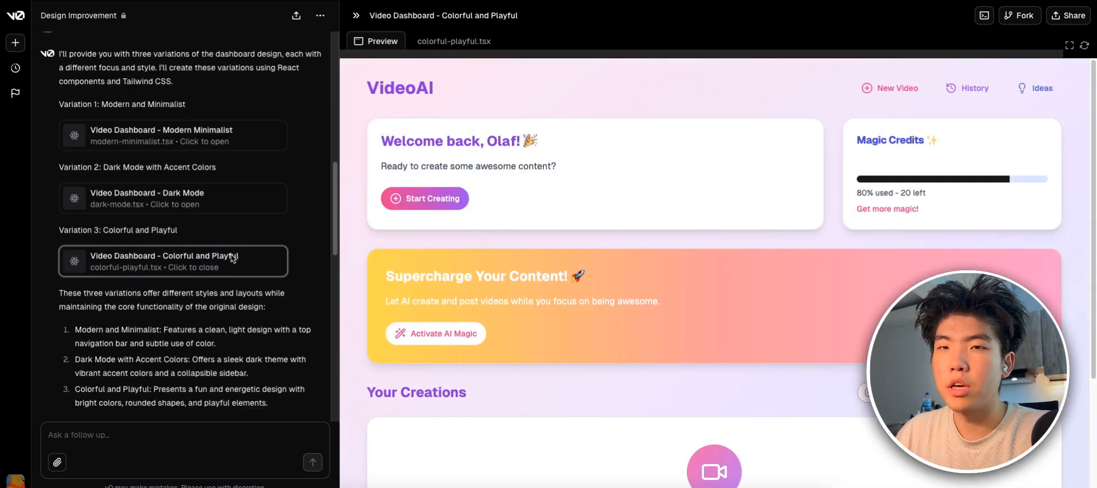
scroll(down, 3)
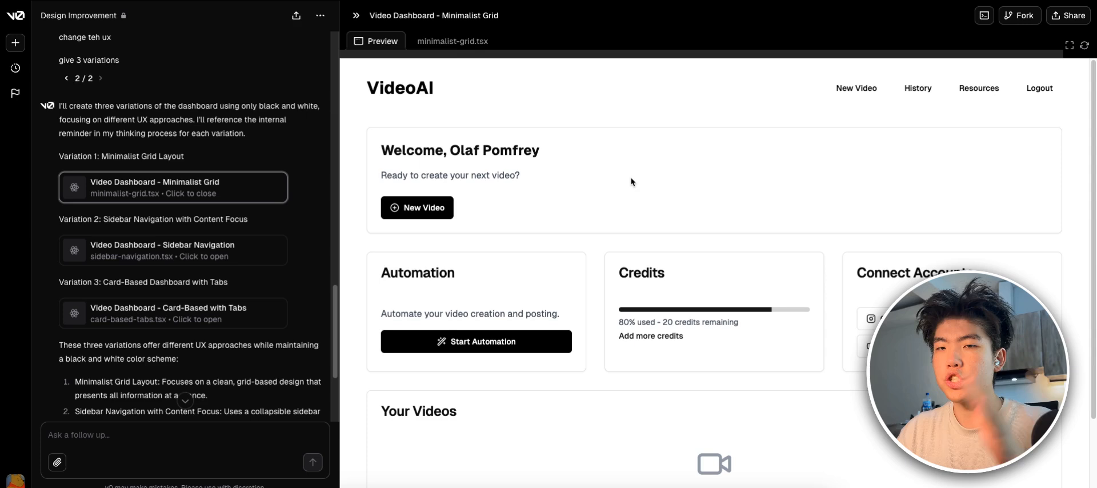
mouse_move(598, 184)
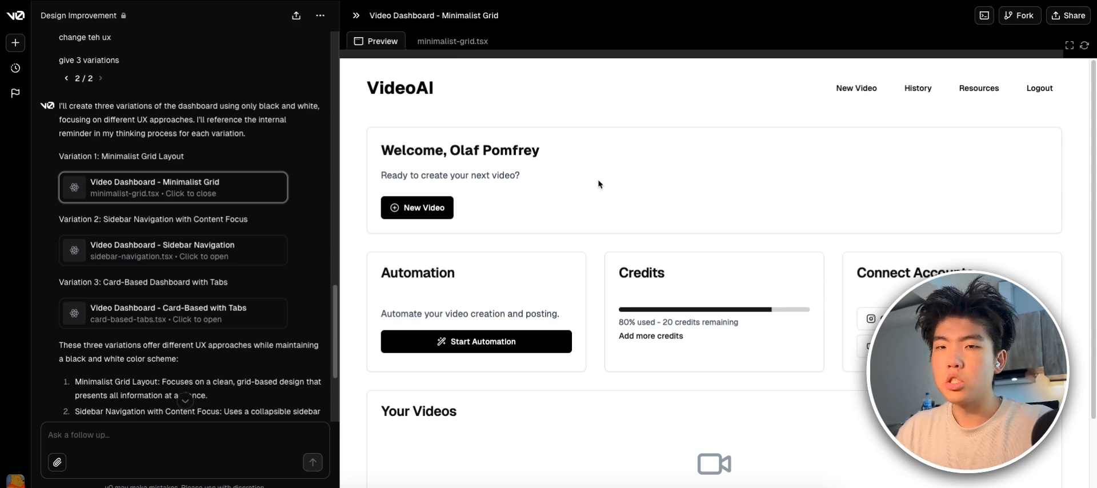
mouse_move(482, 171)
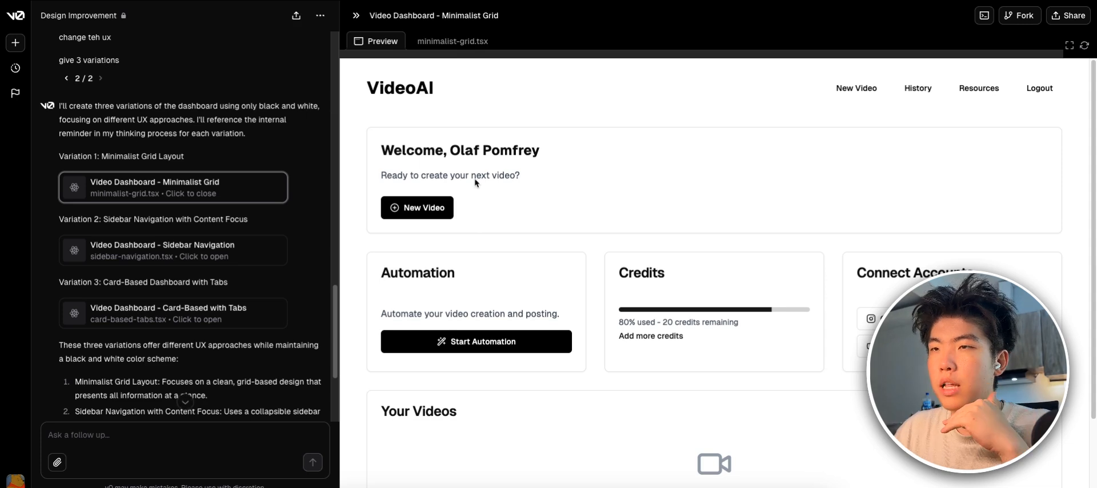
mouse_move(696, 287)
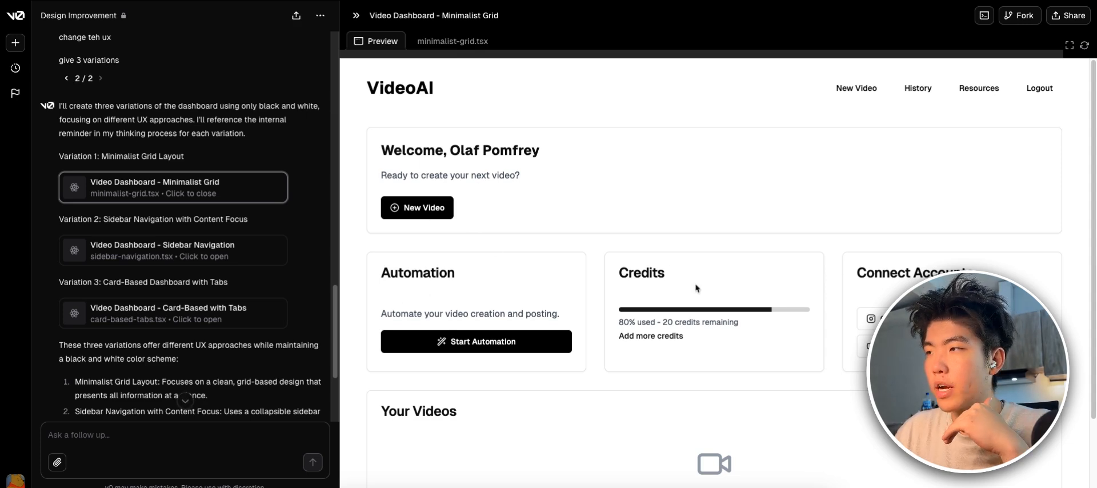
Preview the Sidebar Navigation and Card-Based with Tabs variations, then review the chat above.
scroll(down, 3)
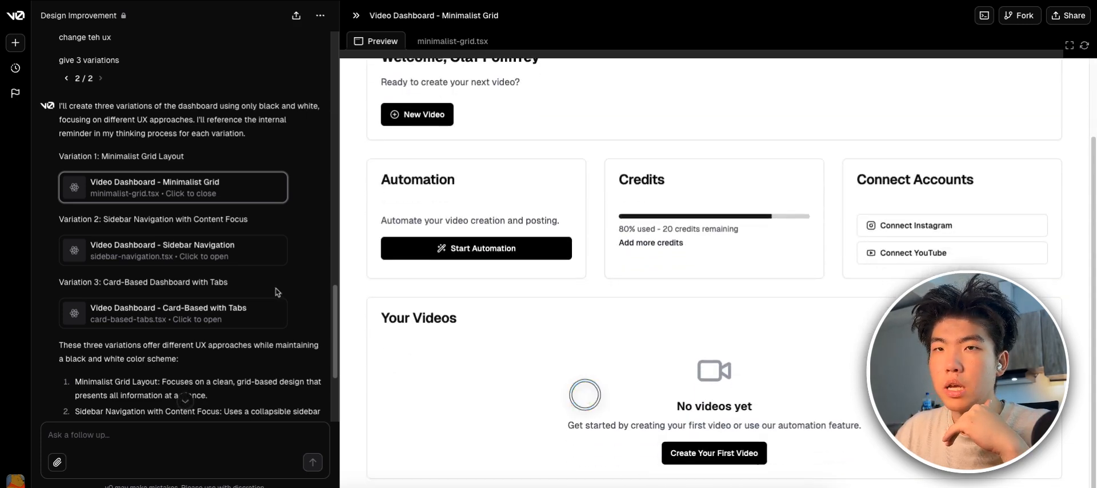
click(172, 250)
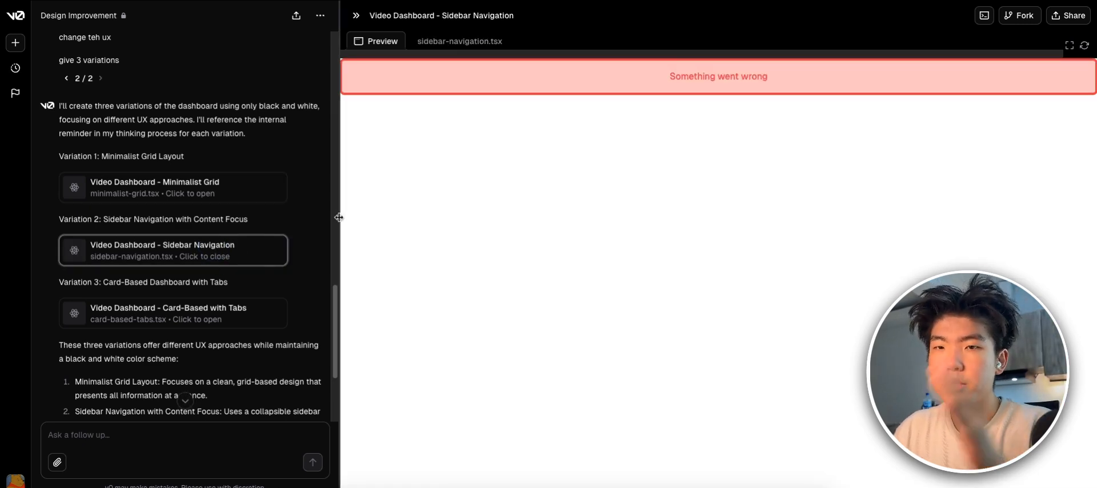
click(171, 313)
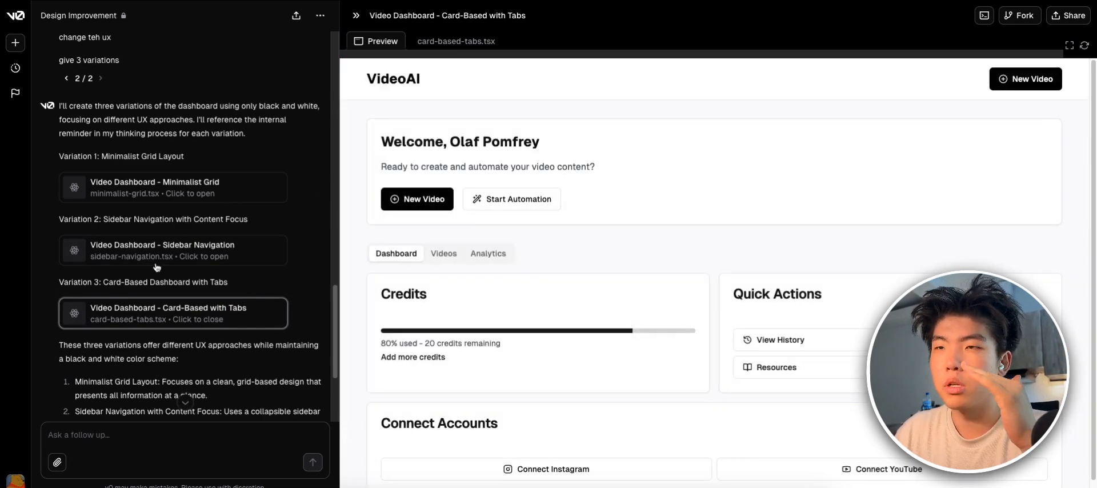
mouse_move(468, 153)
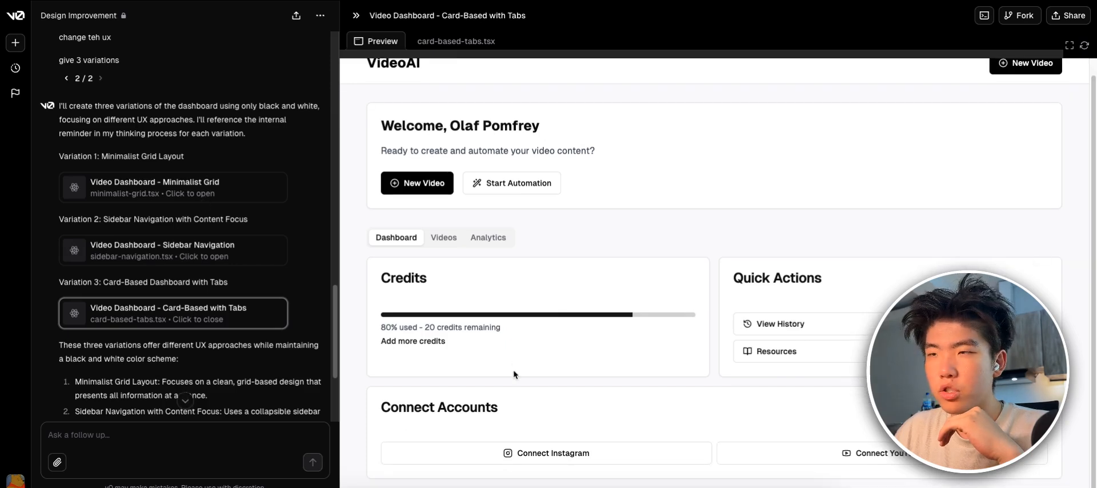
click(172, 188)
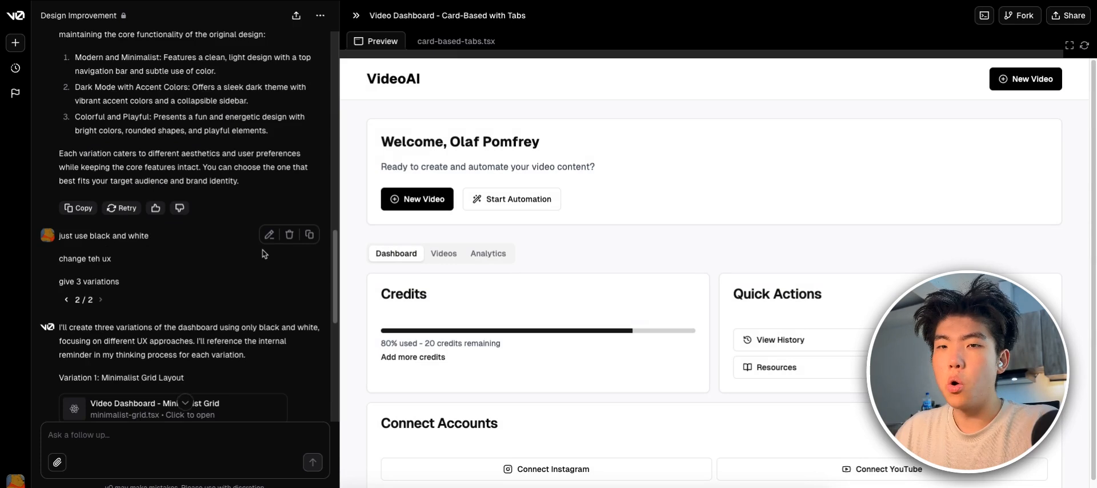
scroll(down, 3)
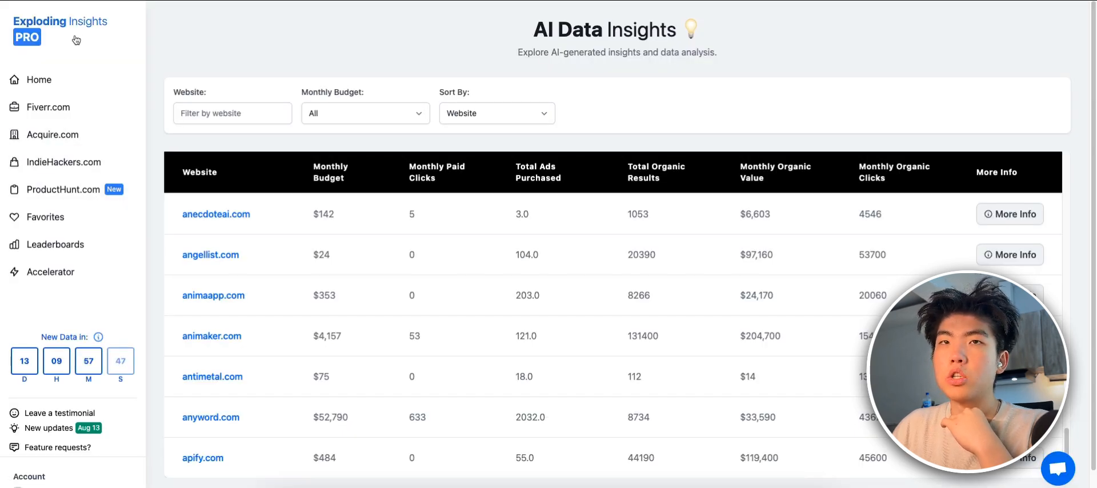
mouse_move(62, 78)
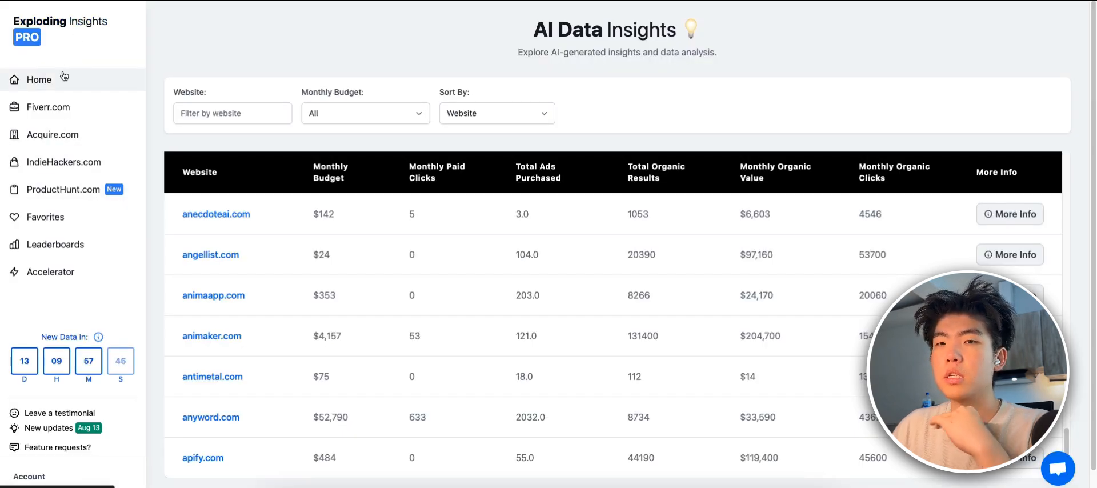
Return to the niche home page and scroll Graphics & Design down to the Infographic Design tile.
click(39, 79)
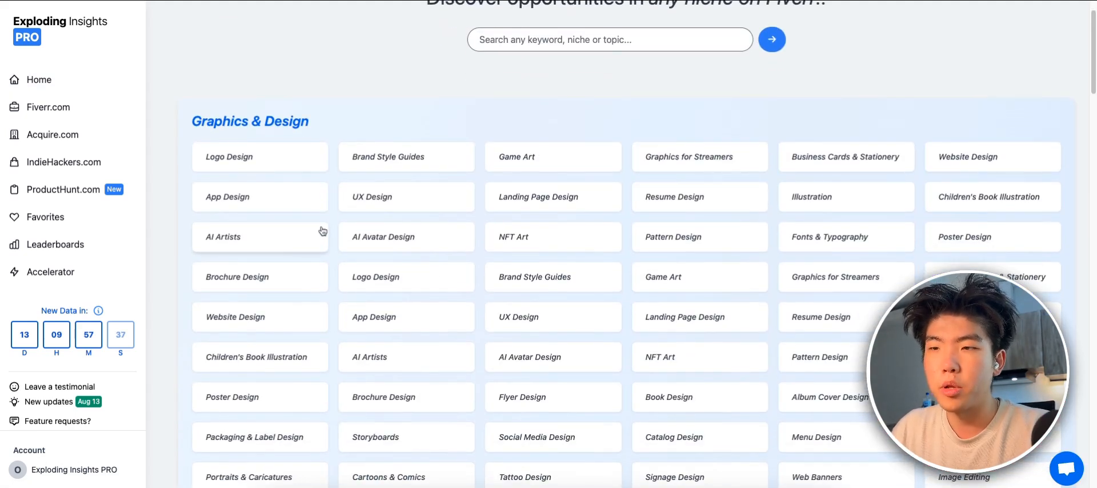
scroll(down, 3)
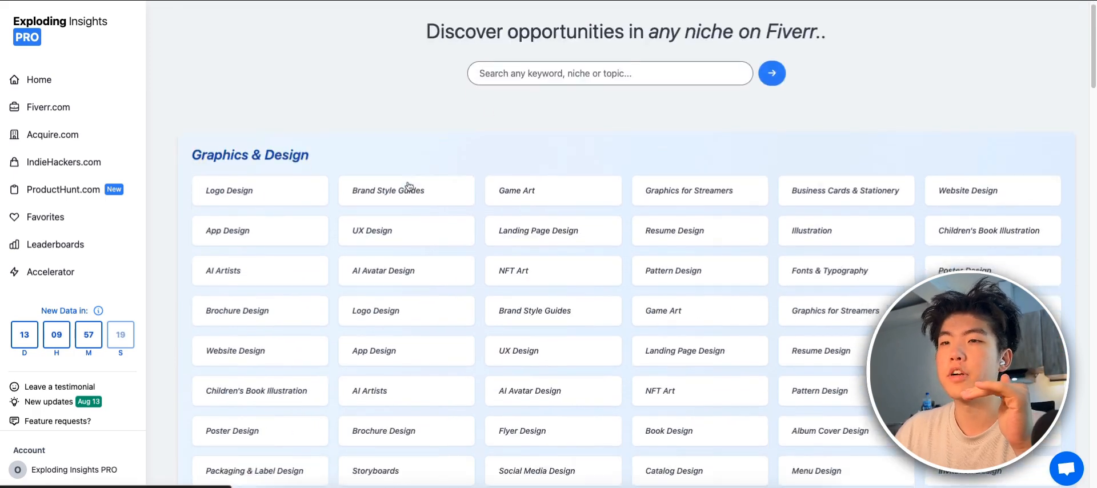
scroll(down, 3)
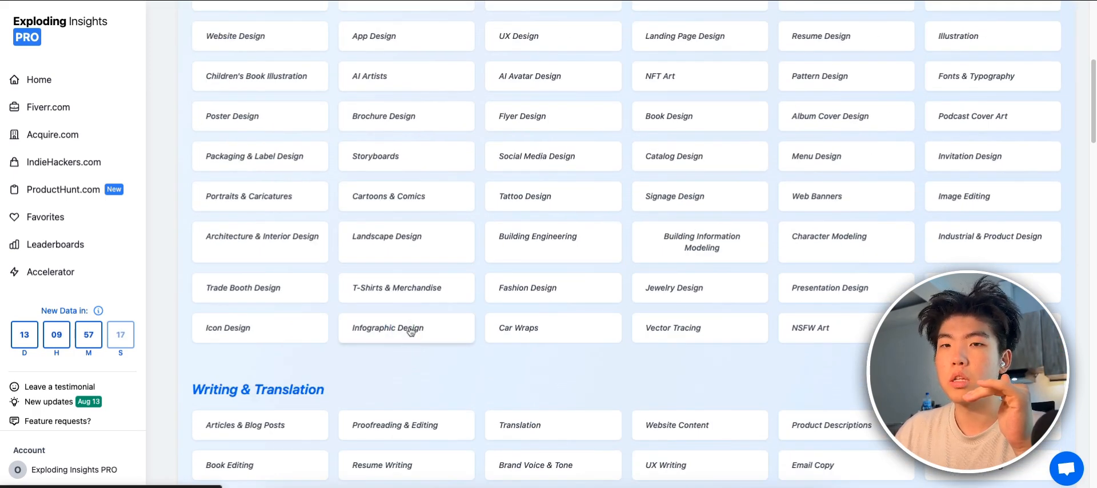
Open the Infographic Design niche and select the top idea's wording and its pain point.
click(389, 328)
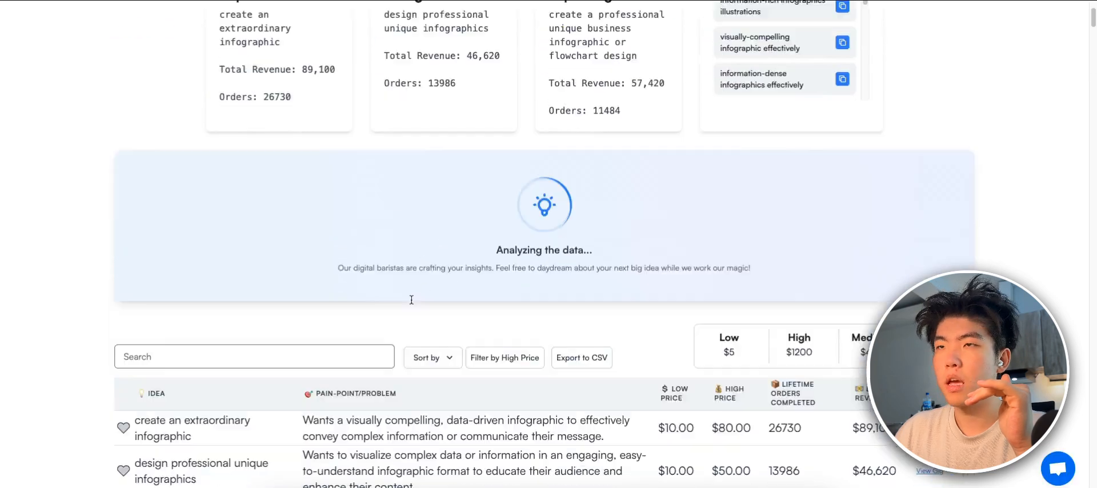
scroll(down, 3)
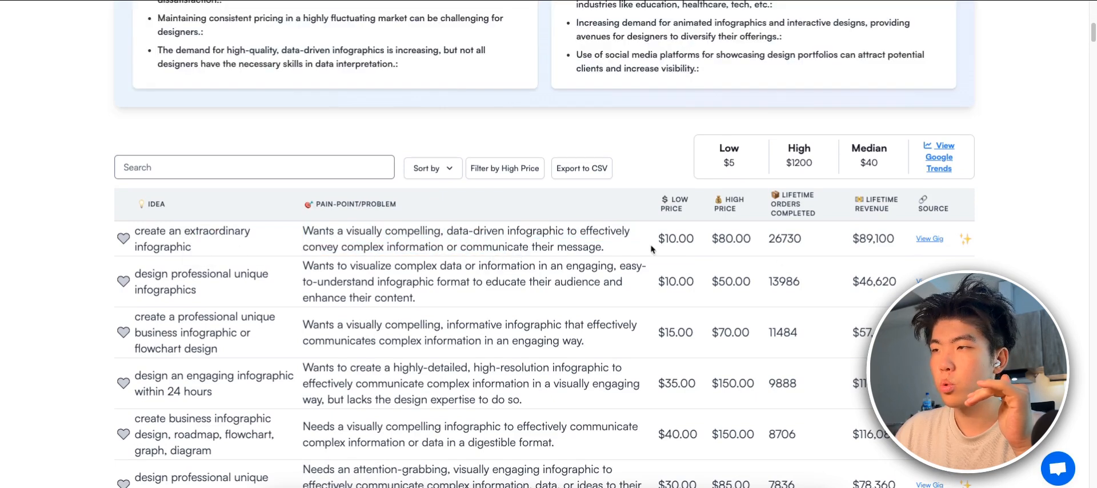
double_click(873, 238)
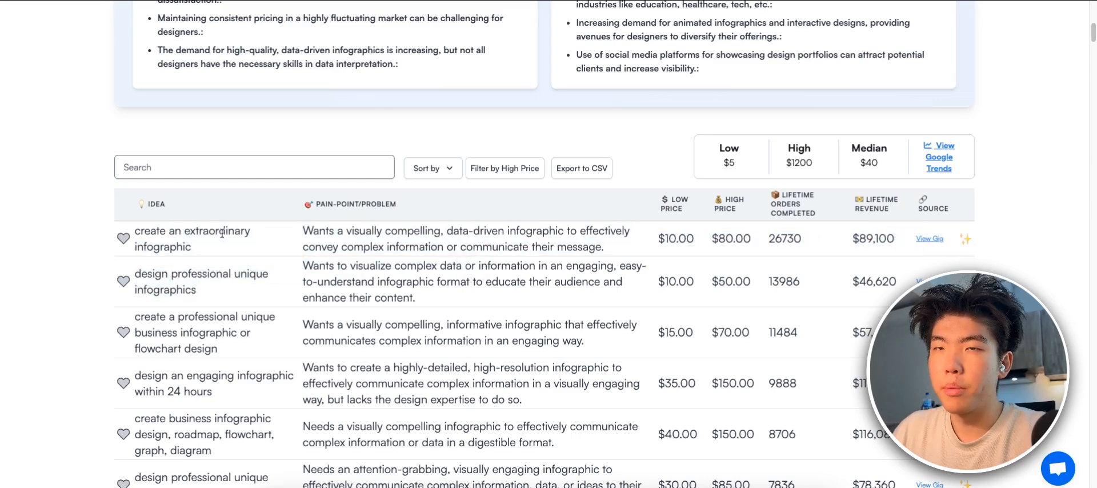
double_click(192, 237)
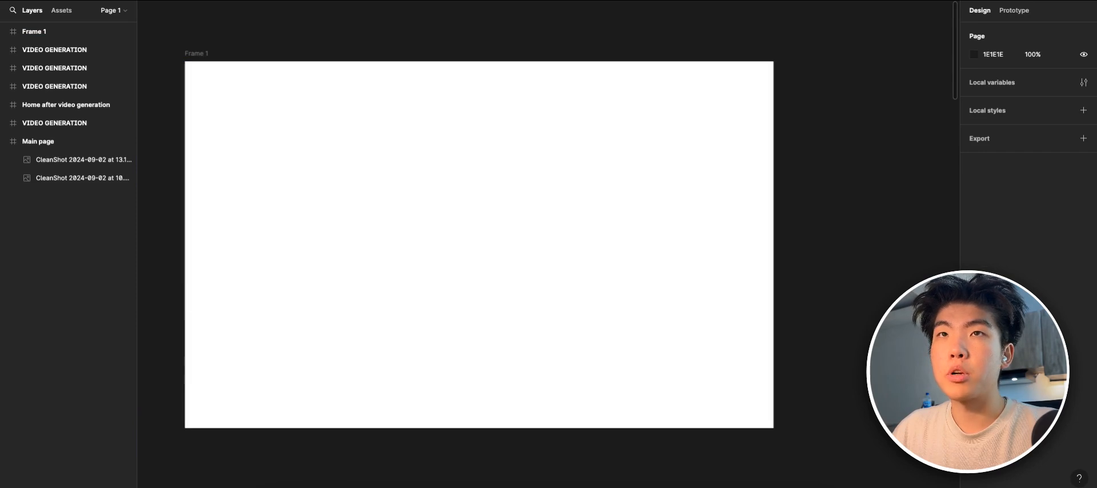
Switch from the Pen tool to the Pencil for freehand sketching in Frame 1.
click(126, 11)
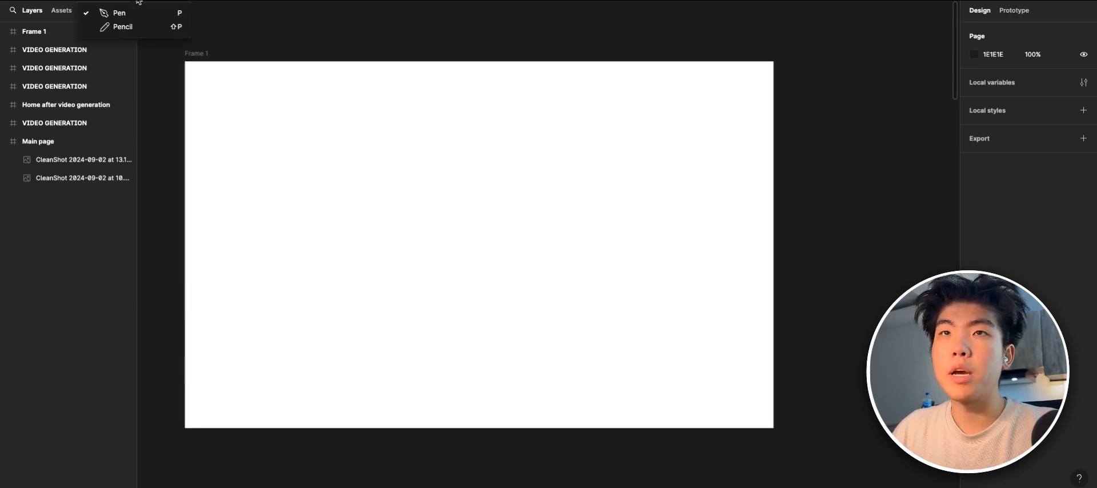
click(123, 26)
text(take this t)
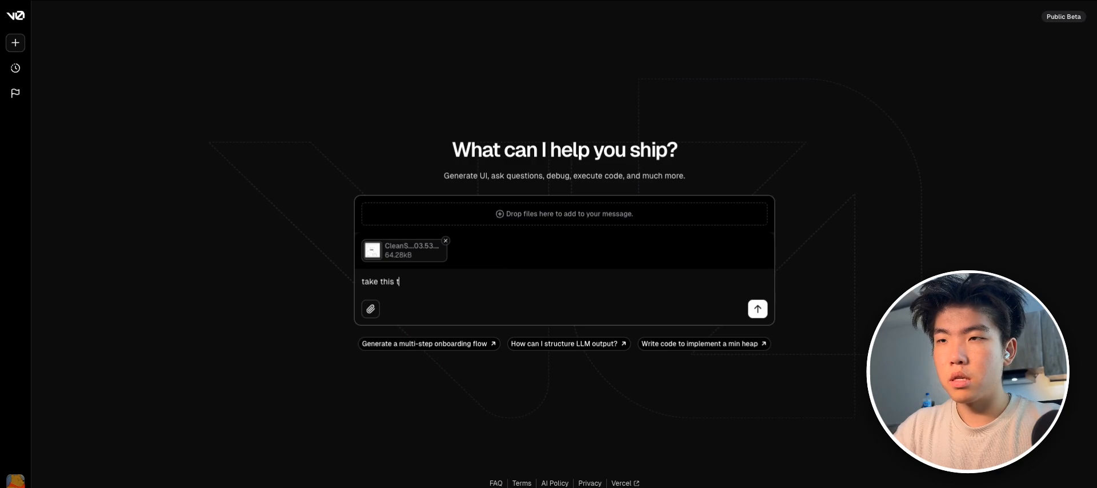
Write the prompt asking for a more beautiful UI/UX design with no colour.
text(design and make it more beaitufl, give me 3 variations where you focus on)
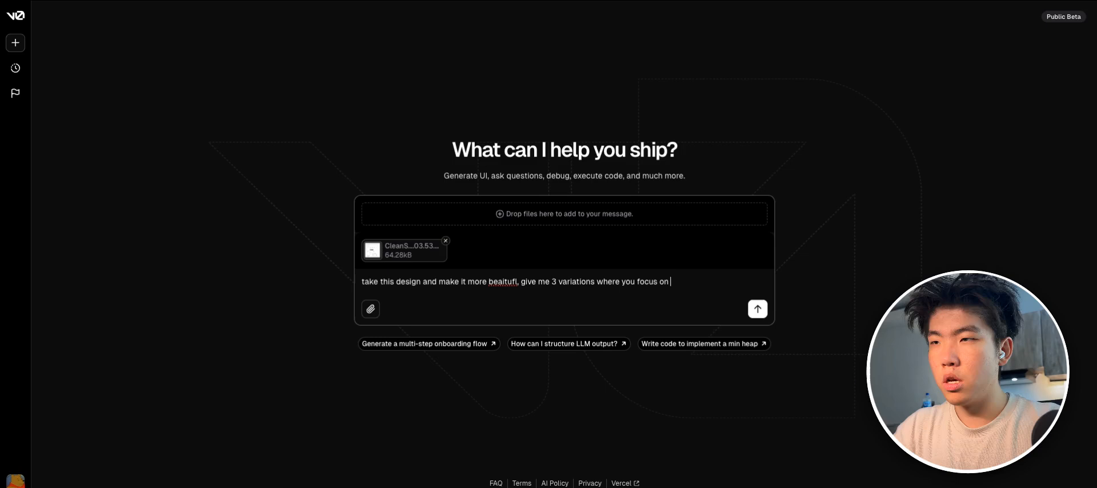
text(improving the UI)
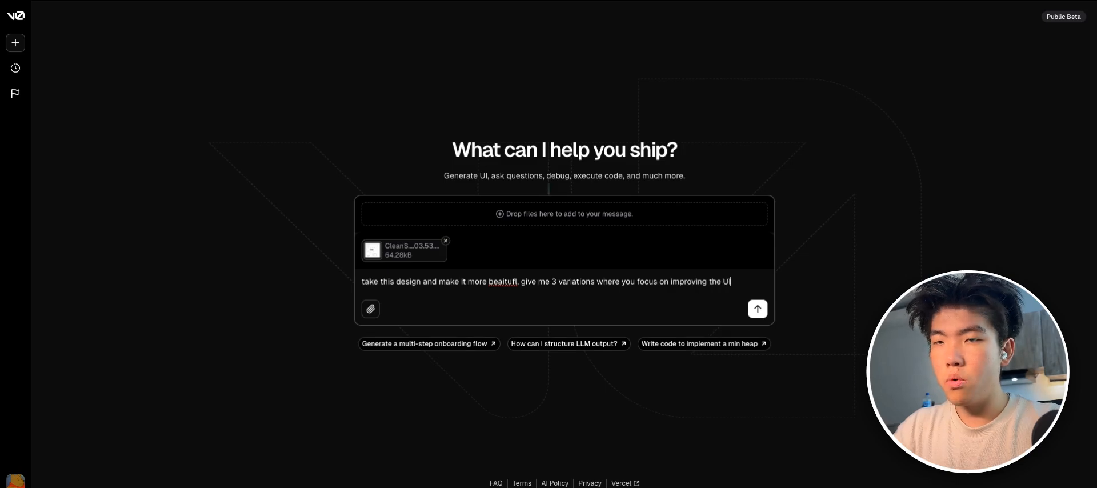
text(/UX, no color changes, just use blcka. n)
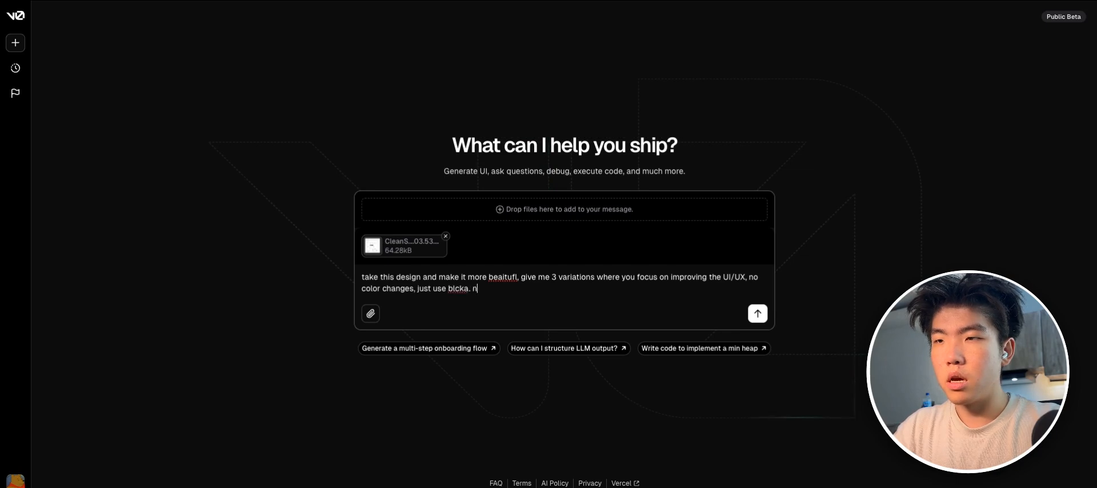
click(756, 313)
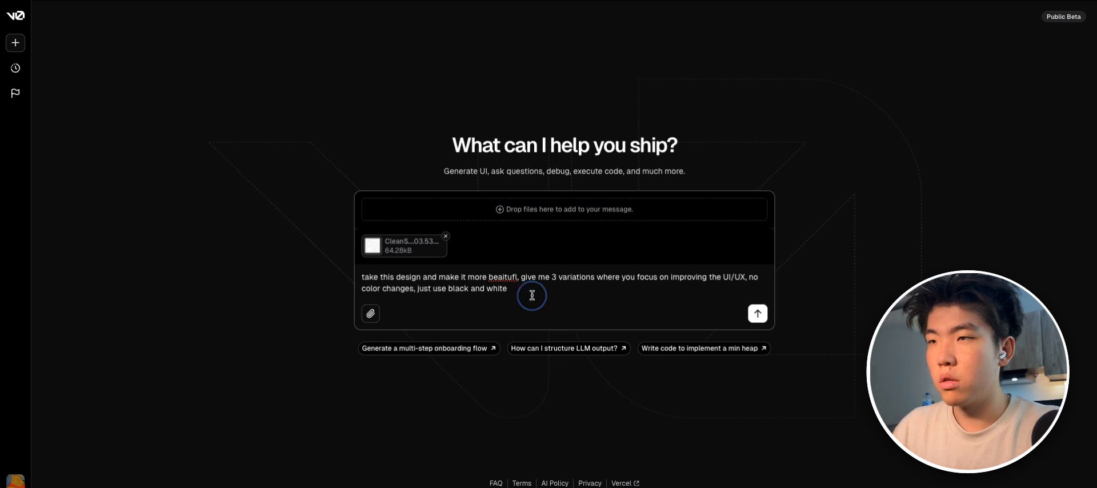
Add the 'create an extraordinary infographic' idea and platform description, then send with the sketch.
text(create an extraordinary infographic)
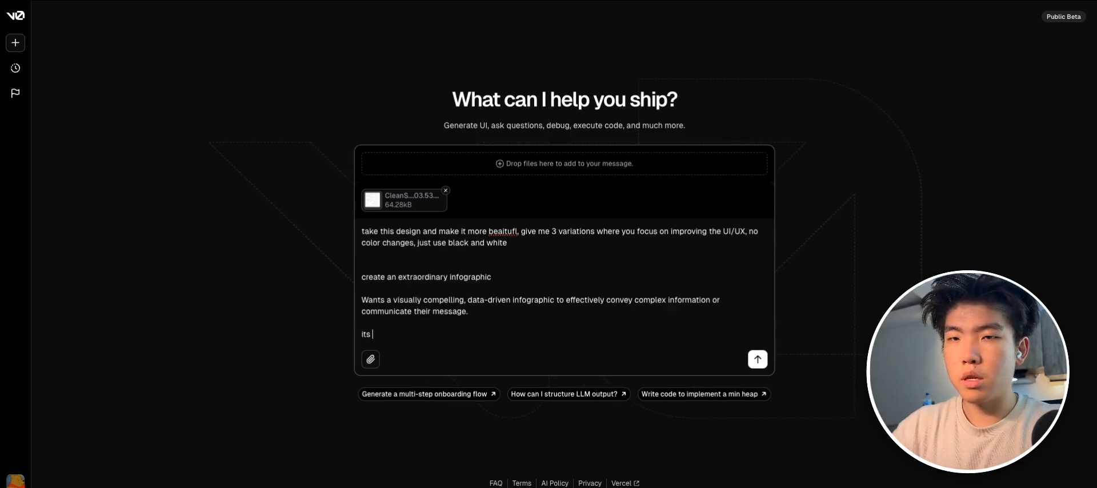
text(a platofmr to help epop)
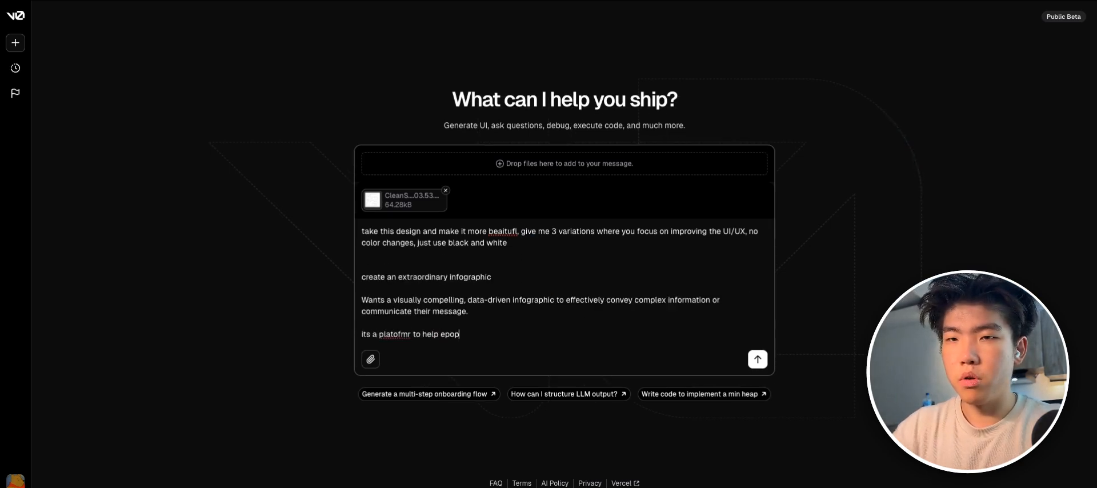
text(le create inforgraphcis)
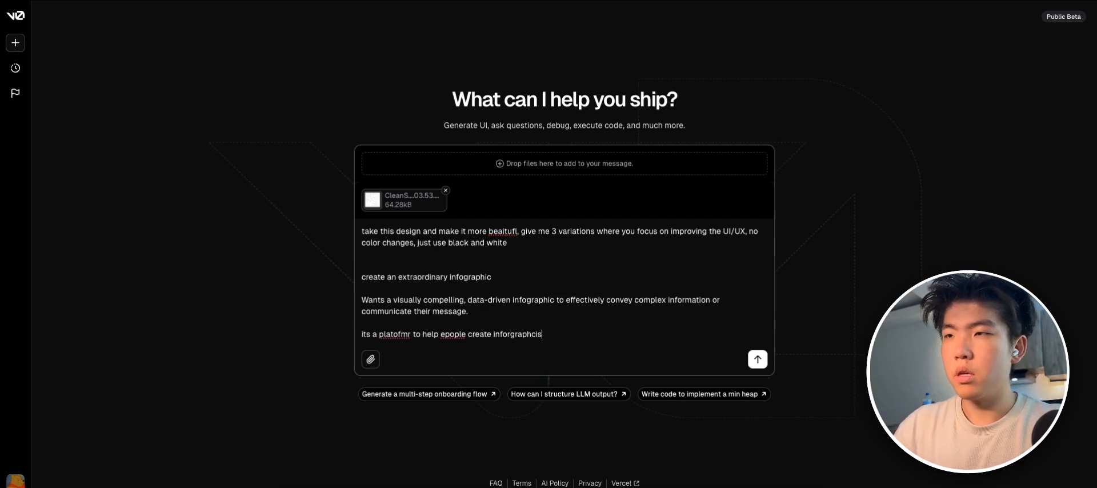
click(756, 359)
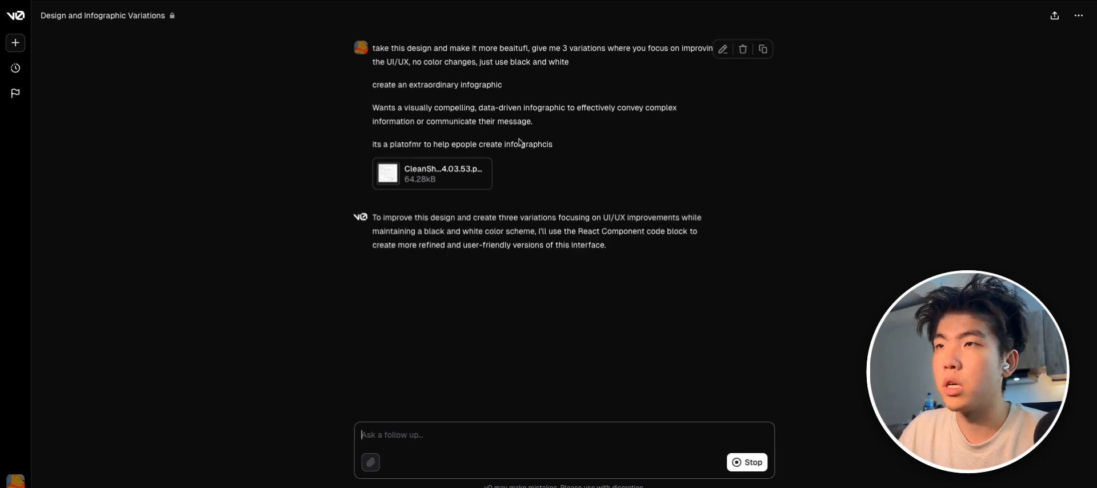
Open the generated InfographicPlatform component and view its improved-design.tsx code.
click(173, 303)
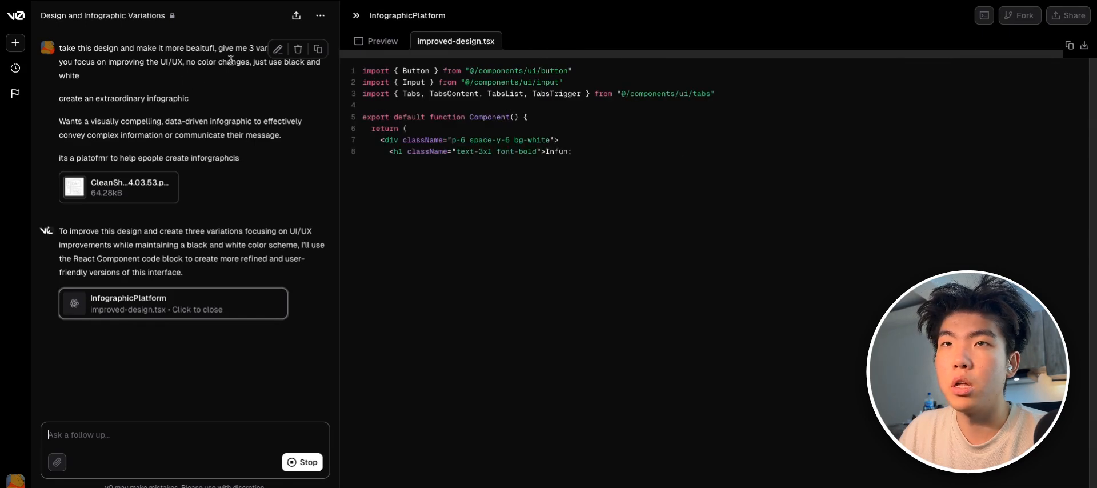
click(381, 41)
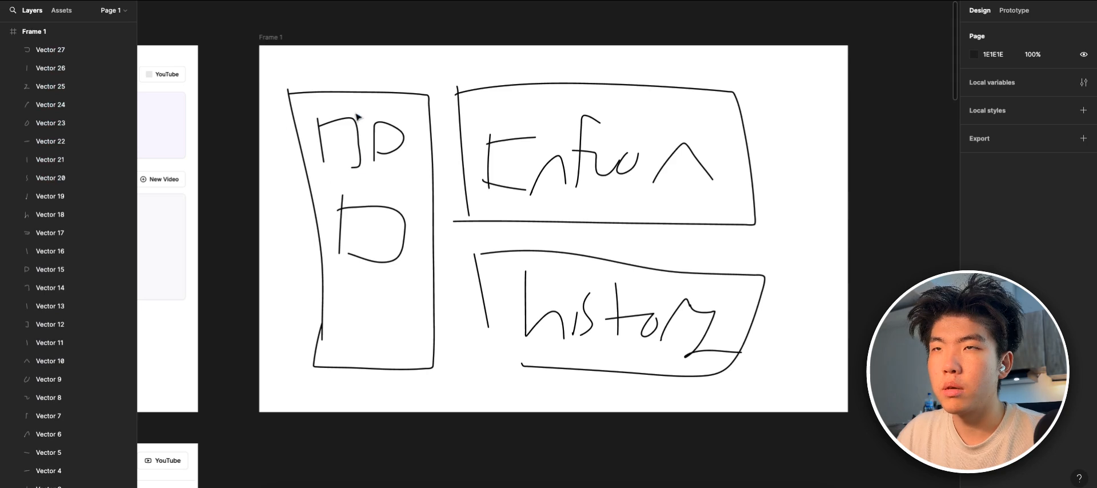
mouse_move(469, 191)
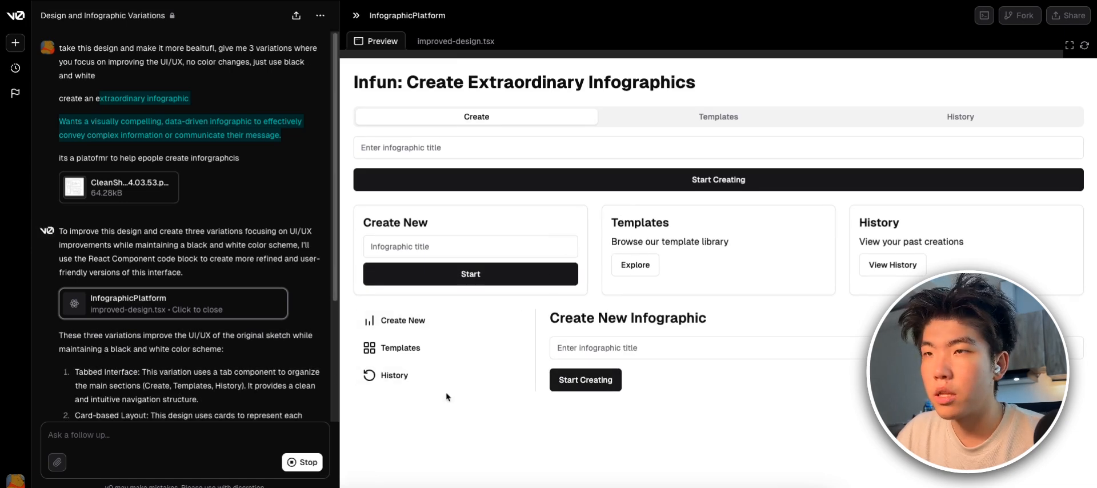
mouse_move(691, 266)
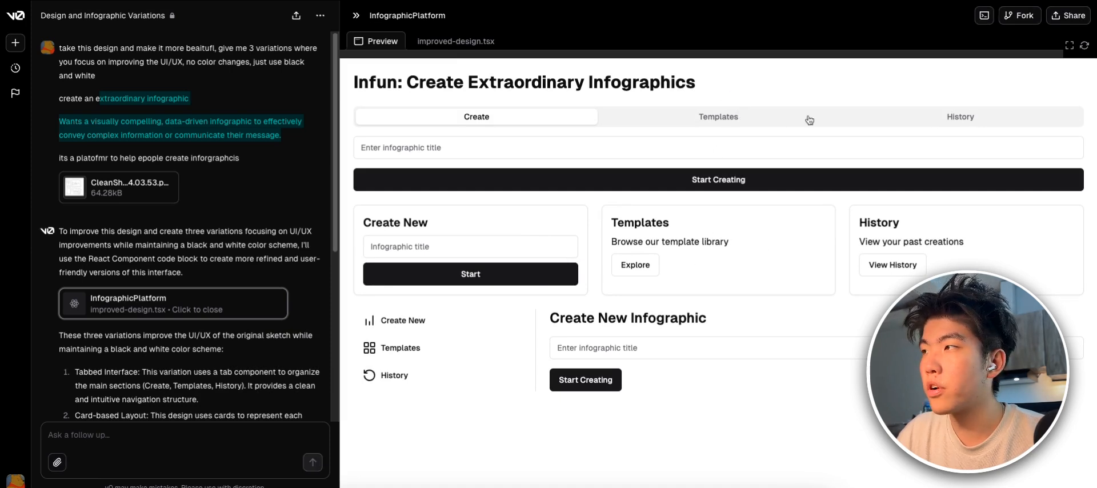
click(717, 117)
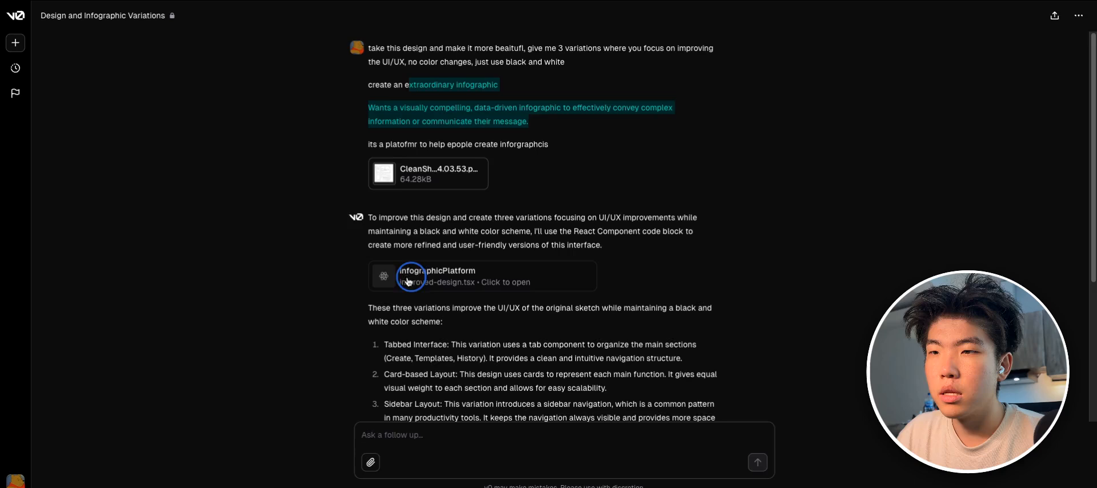
click(409, 276)
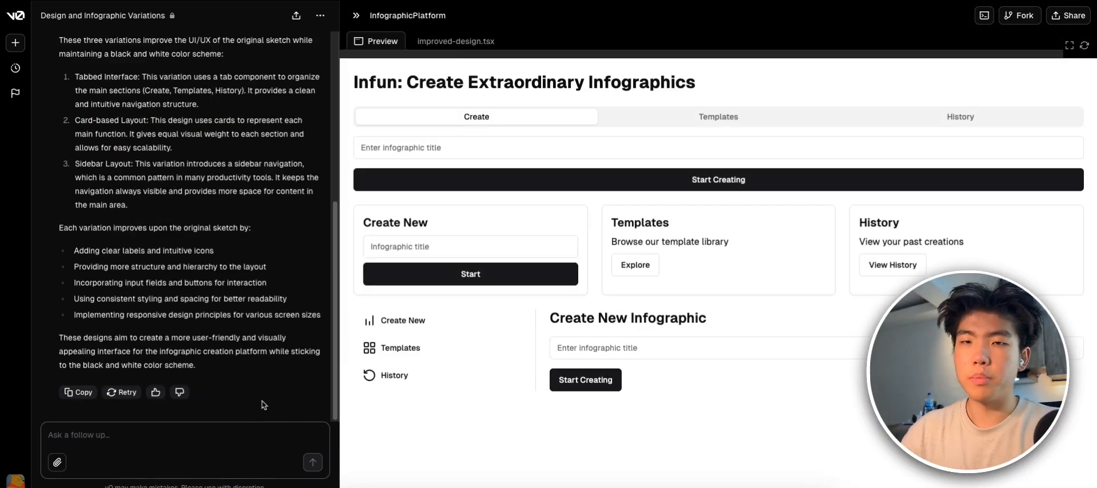
Send the 'give me 3' variations request and view dashboard-v1 in Preview.
text(give me 3)
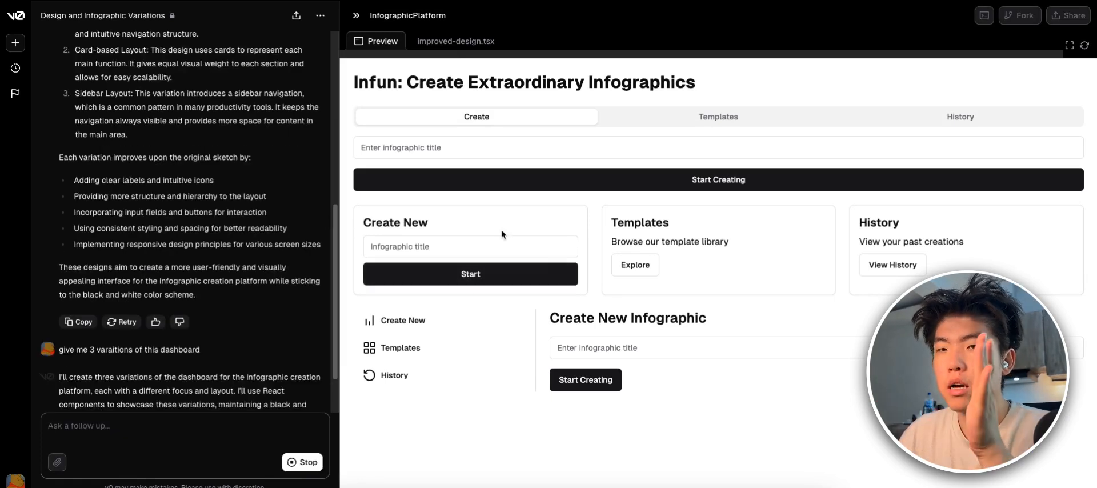
click(451, 41)
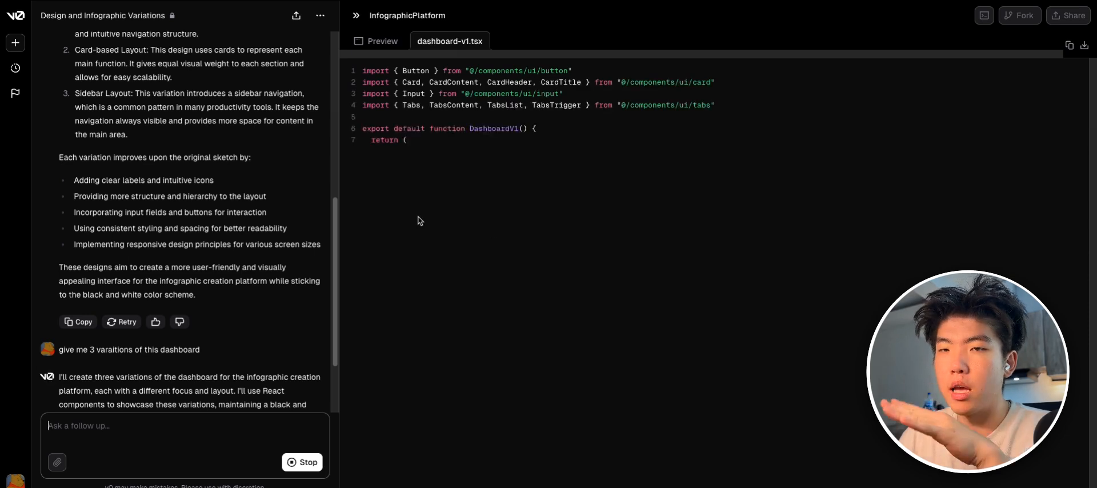
click(382, 41)
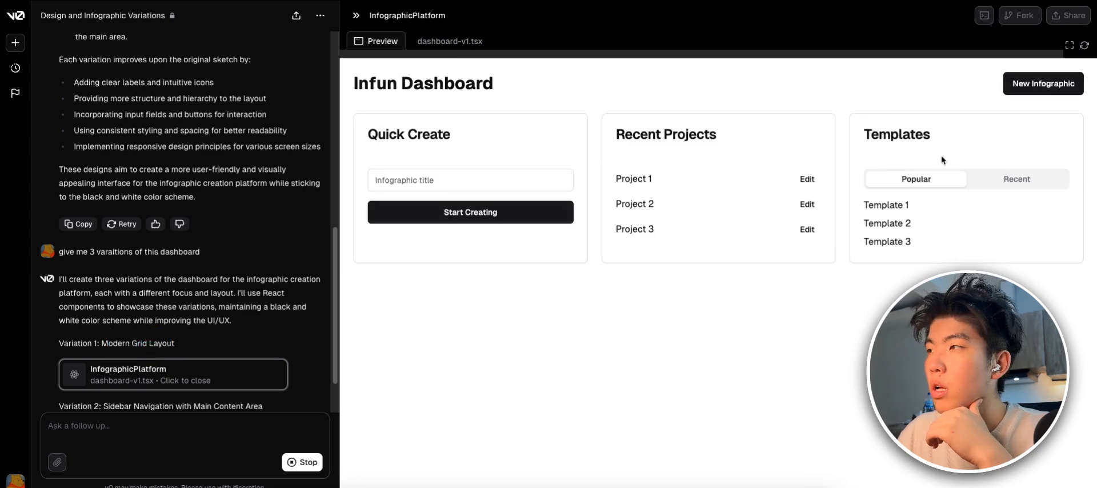
Try the Recent and Popular template tabs in the v1 preview while v2 and v3 finish generating.
click(1016, 178)
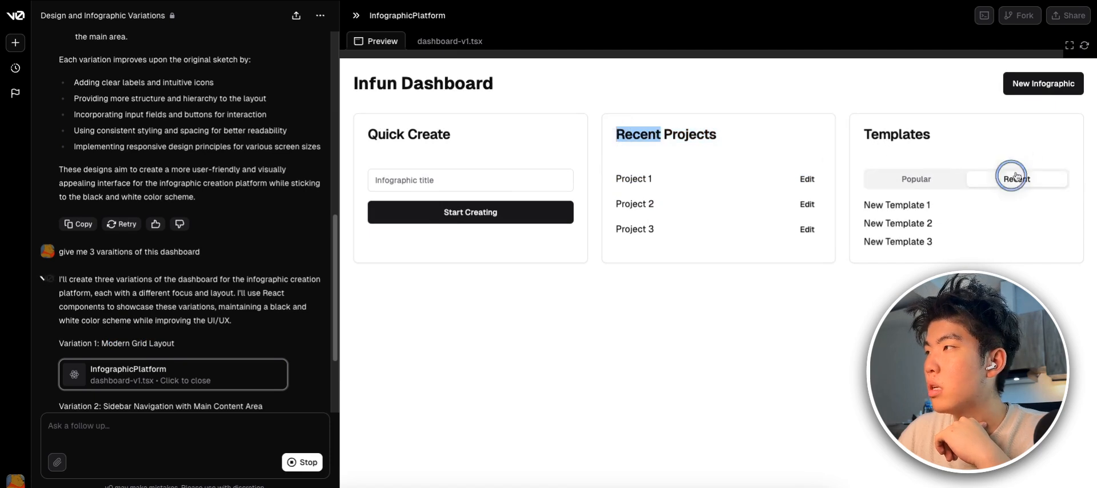
click(1015, 178)
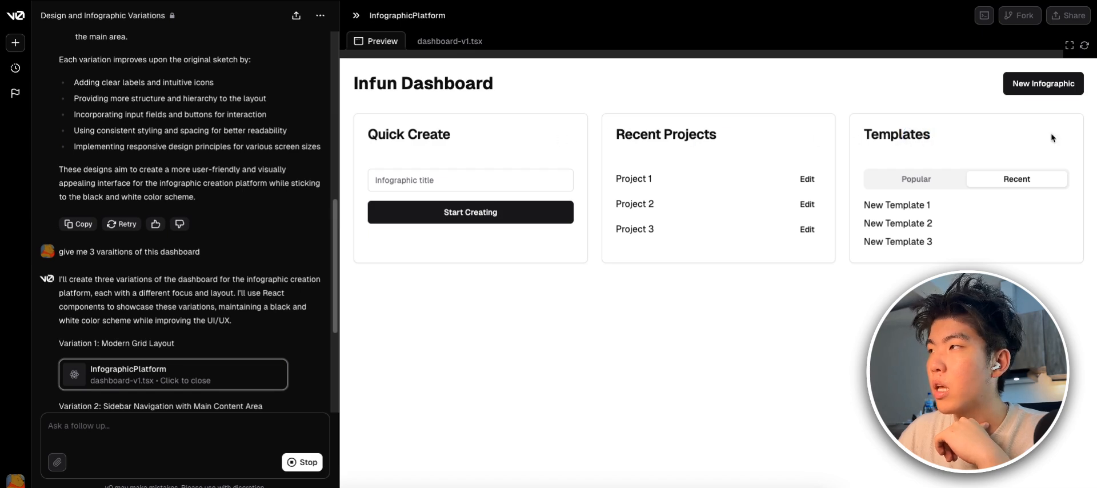
scroll(down, 3)
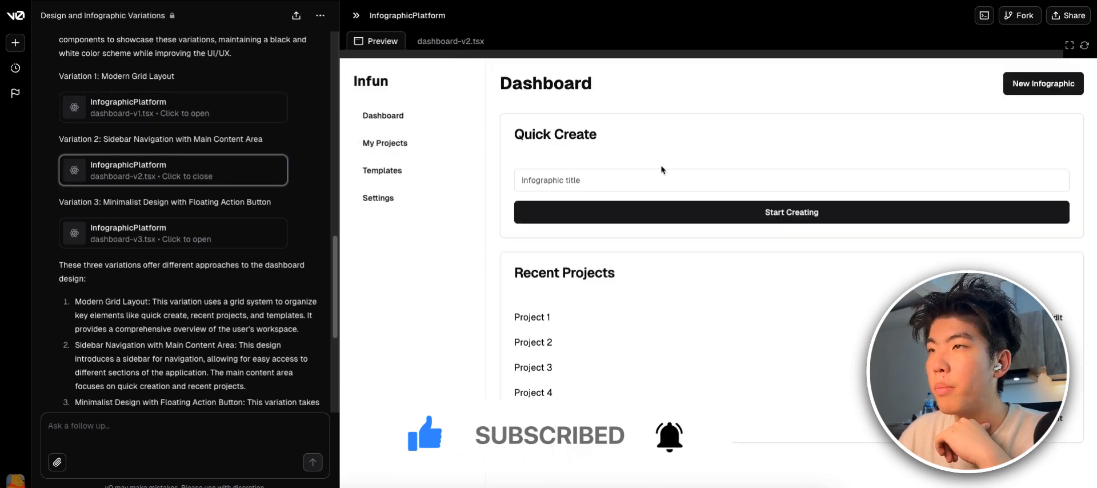
Preview dashboard-v3 (project grid with search), flip to dashboard-v1, then return to dashboard-v3.
click(790, 180)
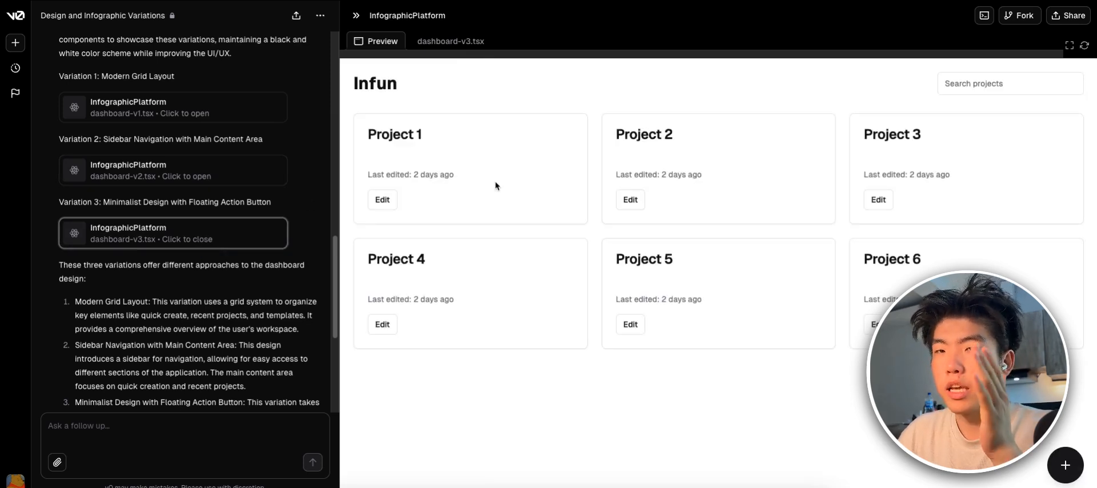
mouse_move(525, 171)
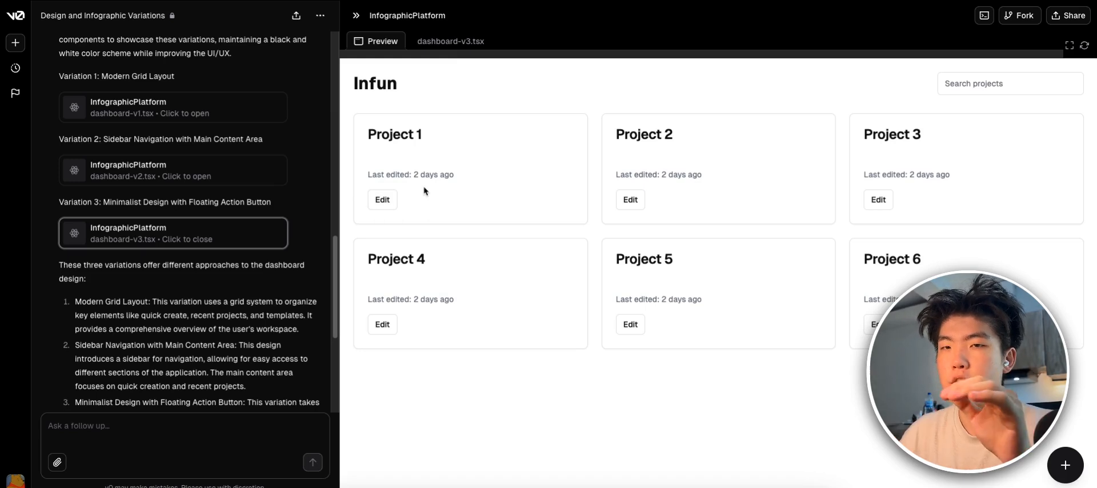
click(173, 107)
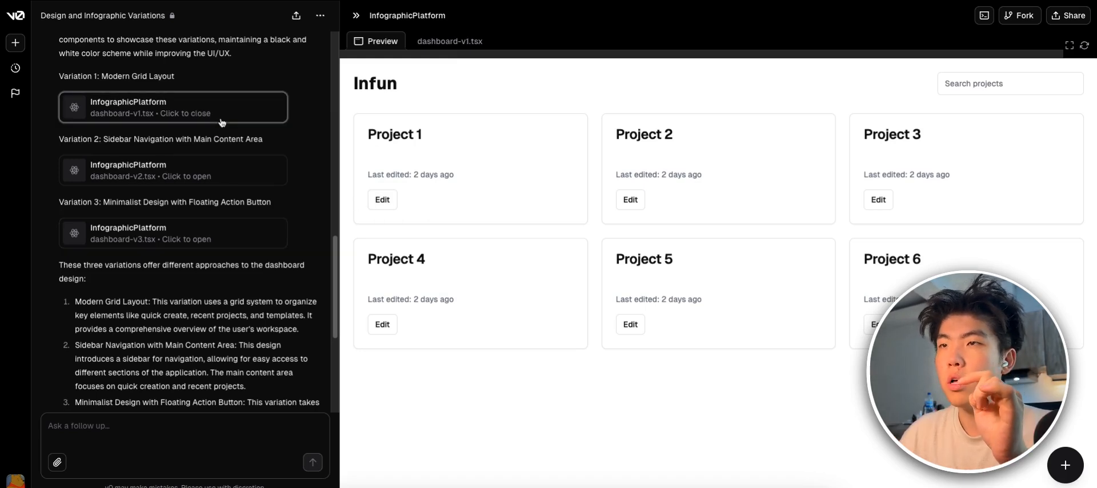
click(168, 232)
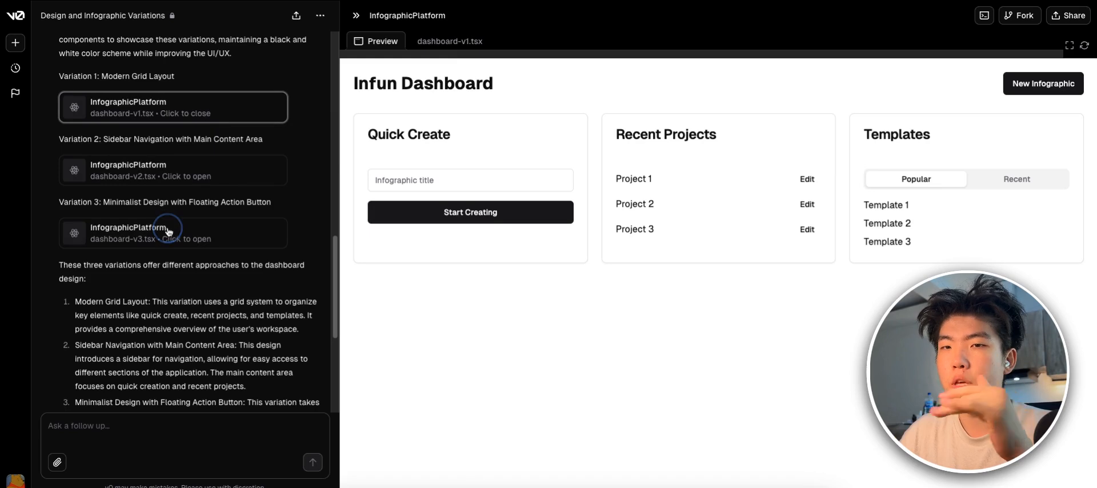
click(173, 232)
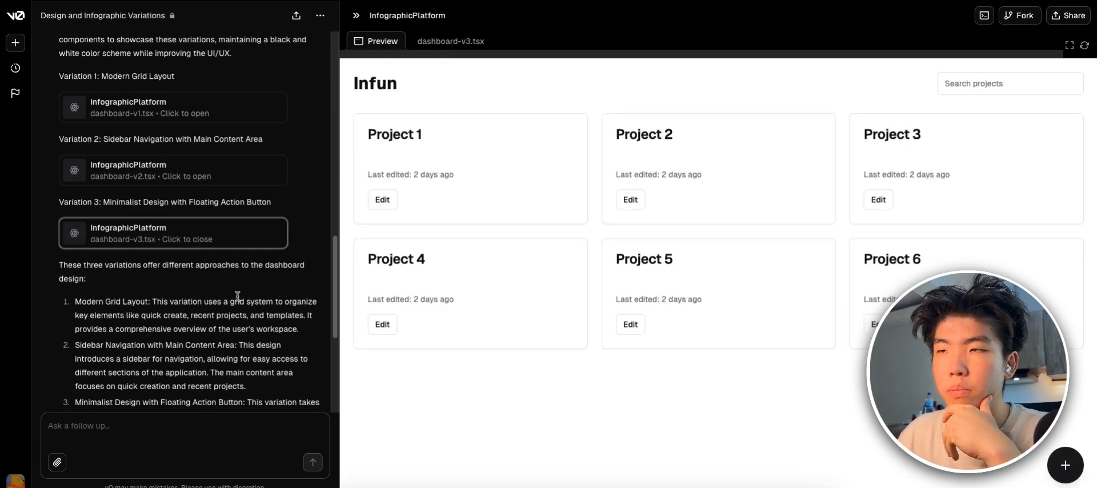
scroll(down, 3)
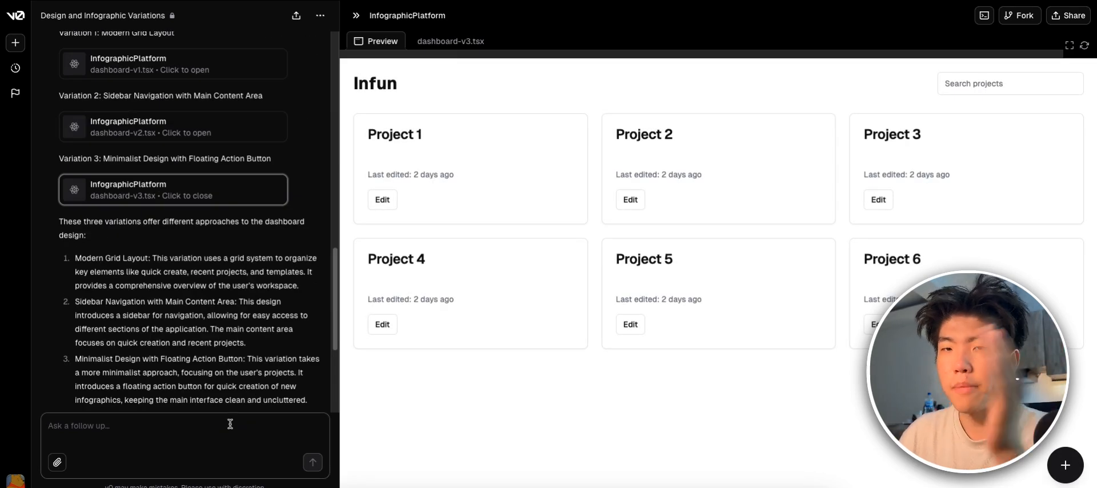
Send the chat message 'i really liek the variation 2, create variations' to v0.
text(io real)
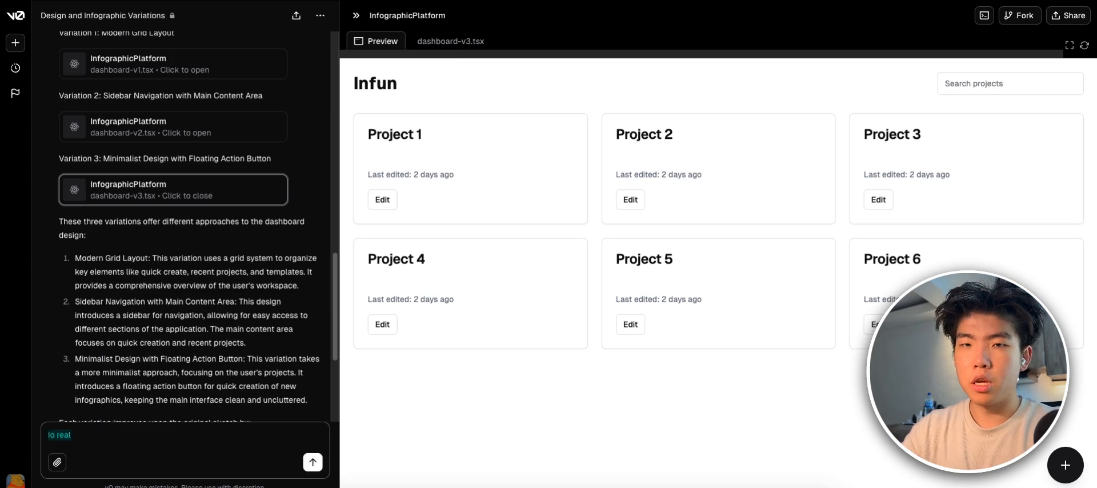
text(i really liek the va)
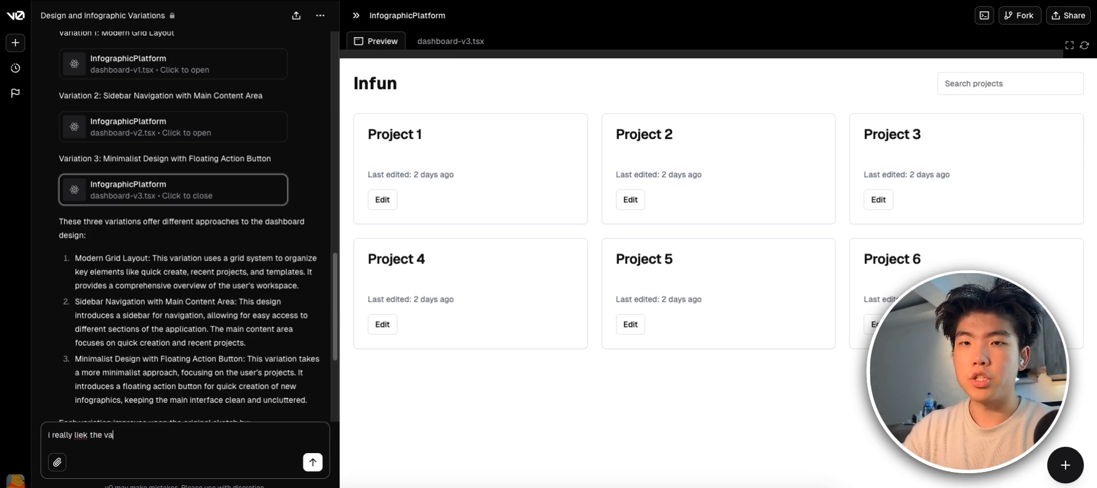
text(riation 2, create var)
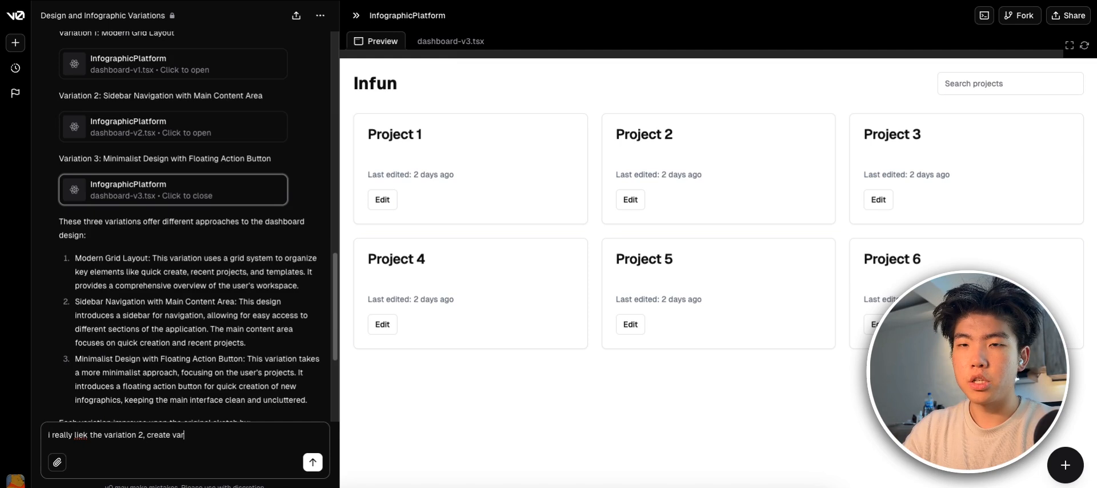
click(312, 461)
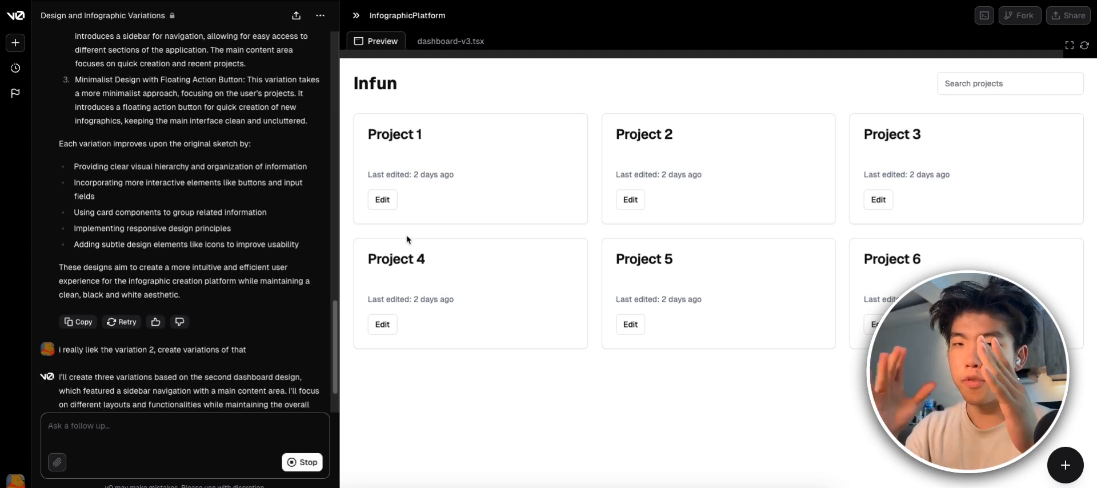
Watch dashboard-v2-1.tsx being written, then preview the sidebar variation with popular templates.
click(451, 41)
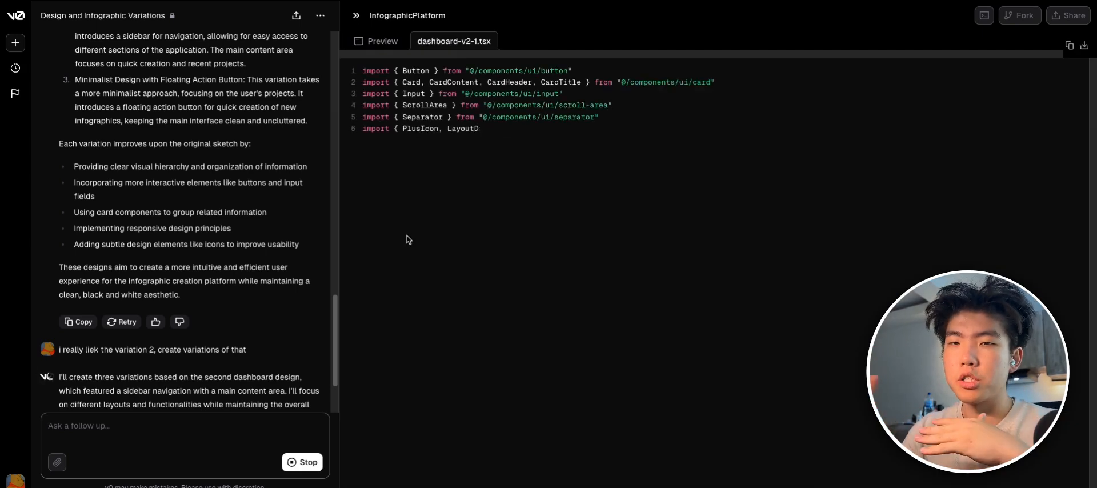
click(381, 41)
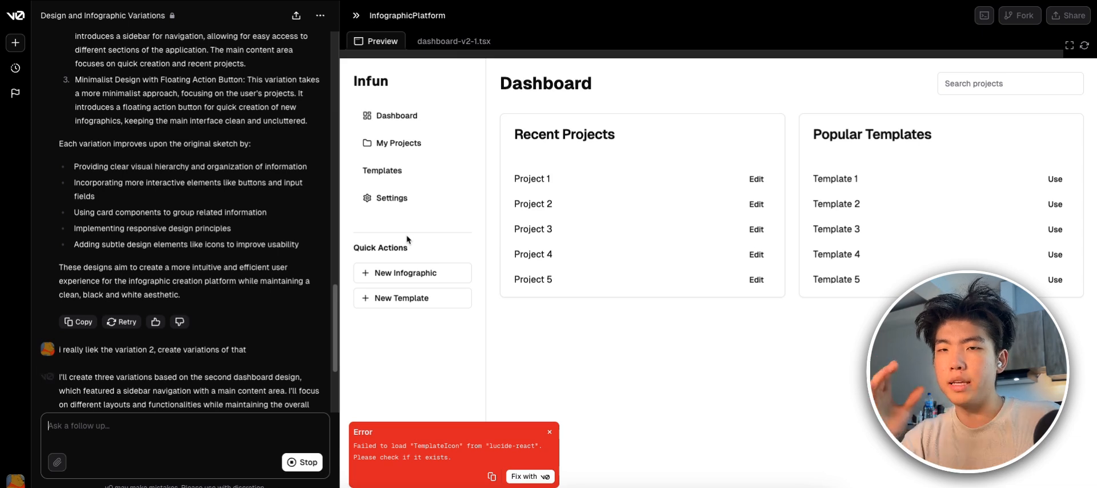
Collapse the dashboard-v2-1 card and let v2-2 and v2-3 finish generating.
scroll(down, 3)
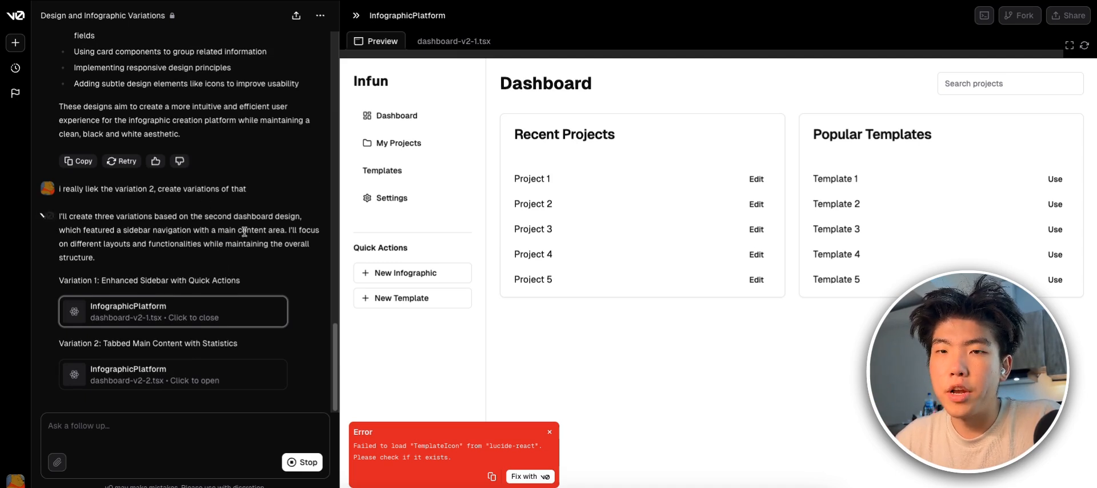
click(172, 374)
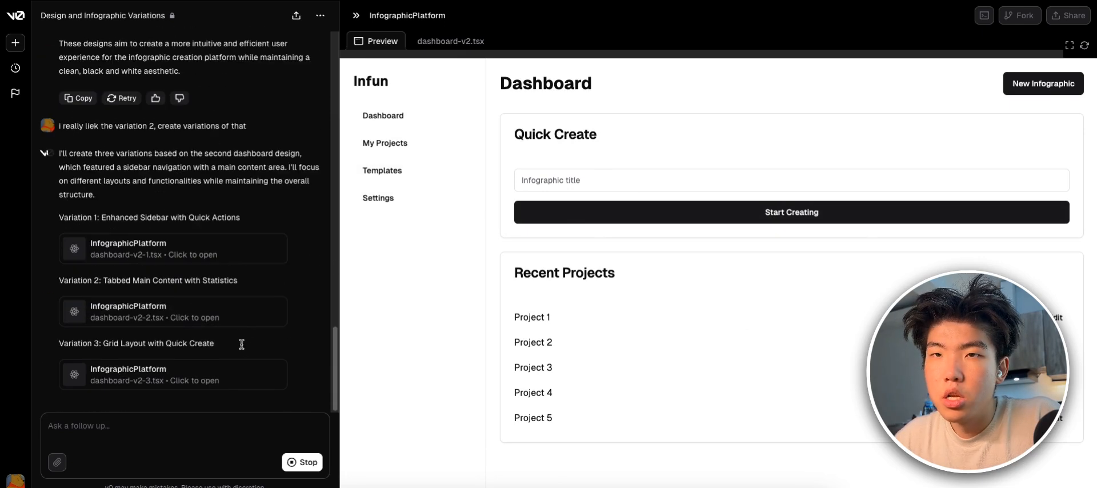
Preview dashboard-v2-2 (tabbed with statistics), then dashboard-v2-3 (grid with quick create).
click(172, 248)
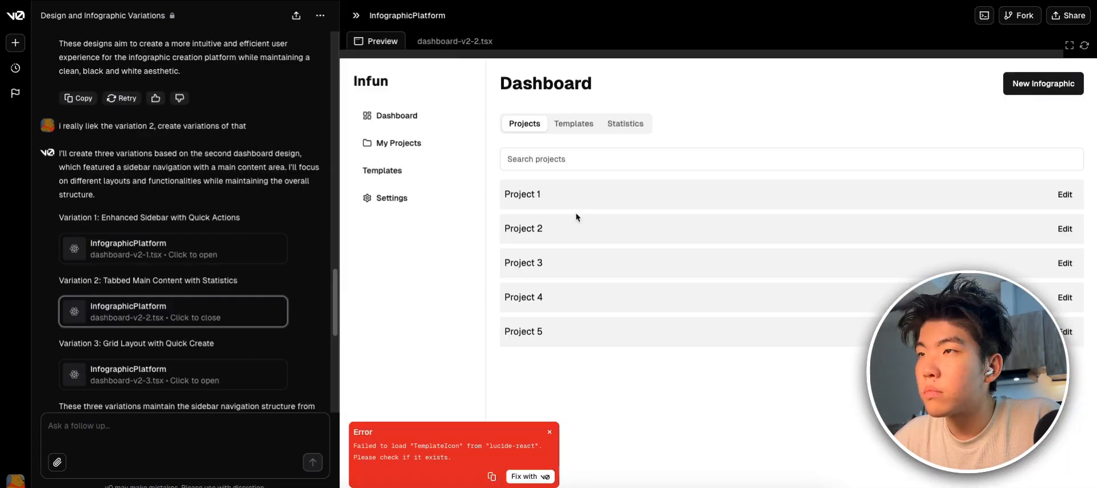
click(173, 373)
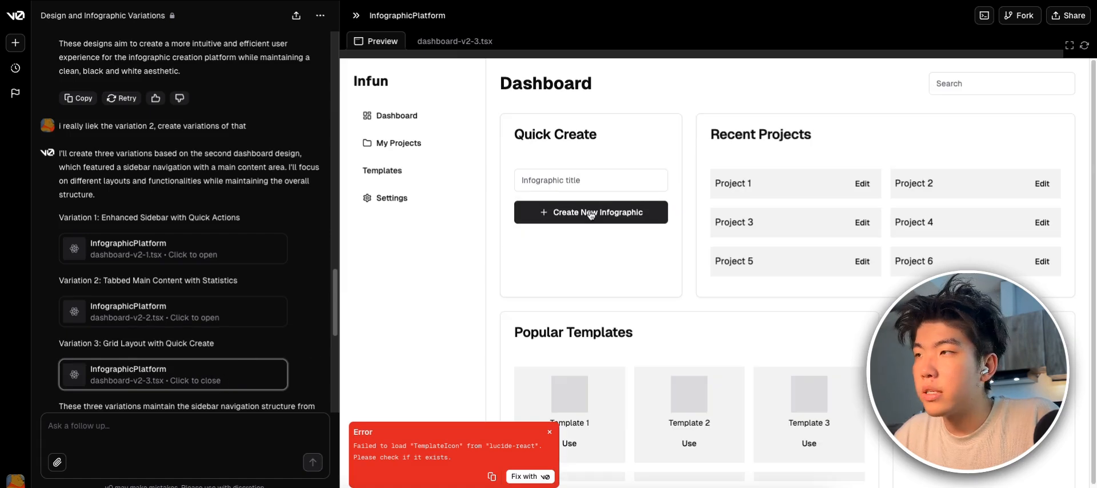